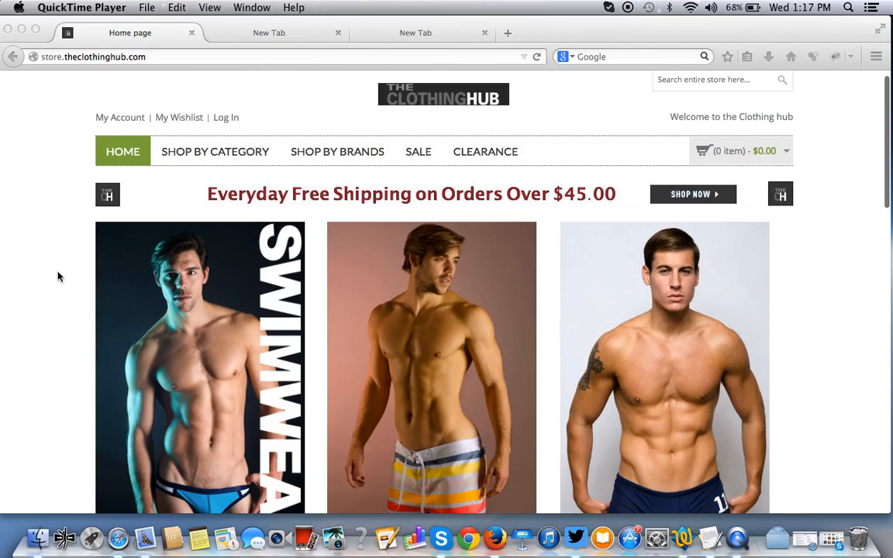
Scroll around the store home page and settle back at the top.
scroll("up", 3)
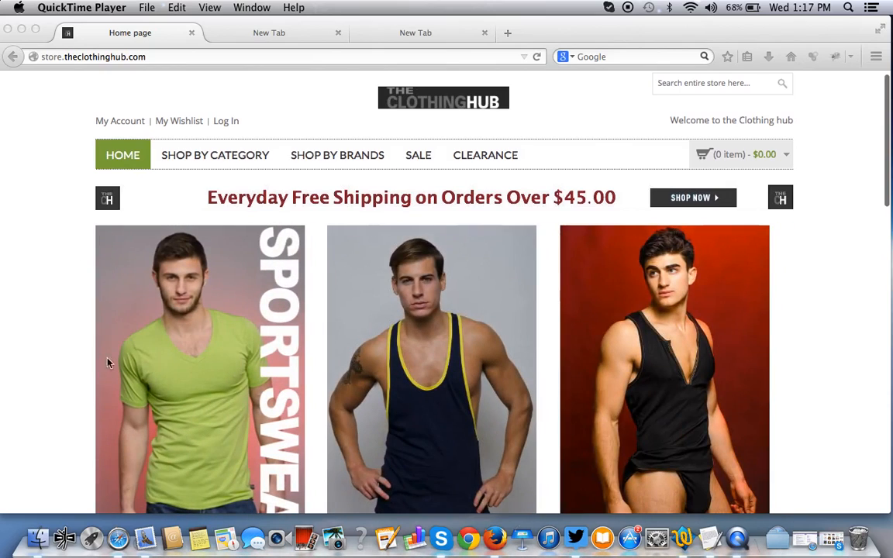
mouse_move(142, 267)
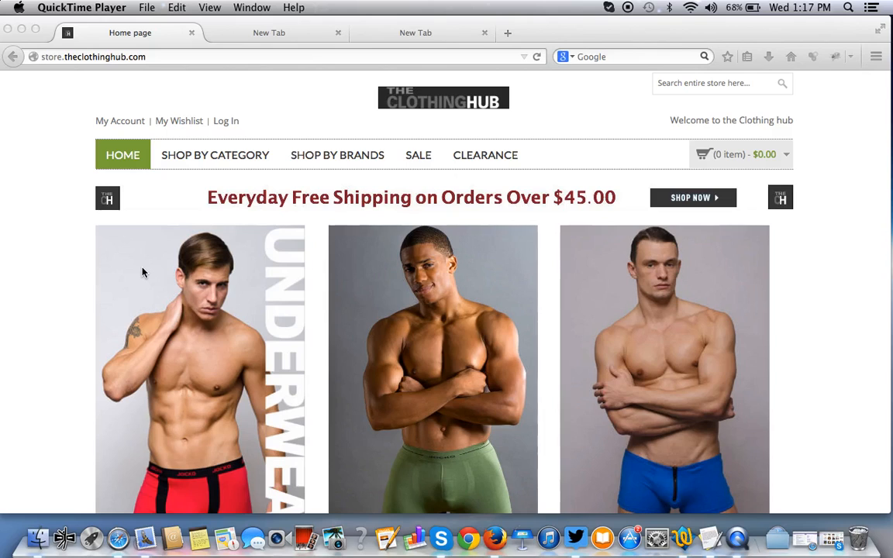
mouse_move(149, 292)
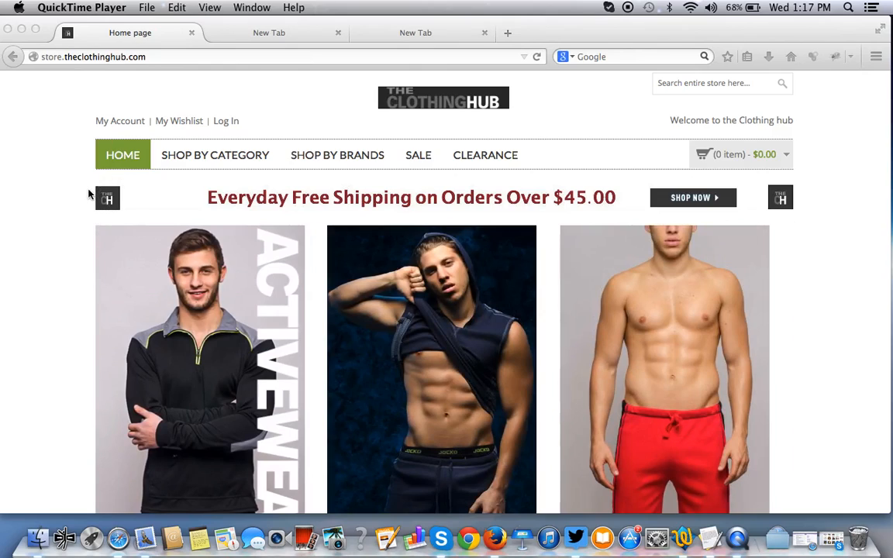
mouse_move(194, 286)
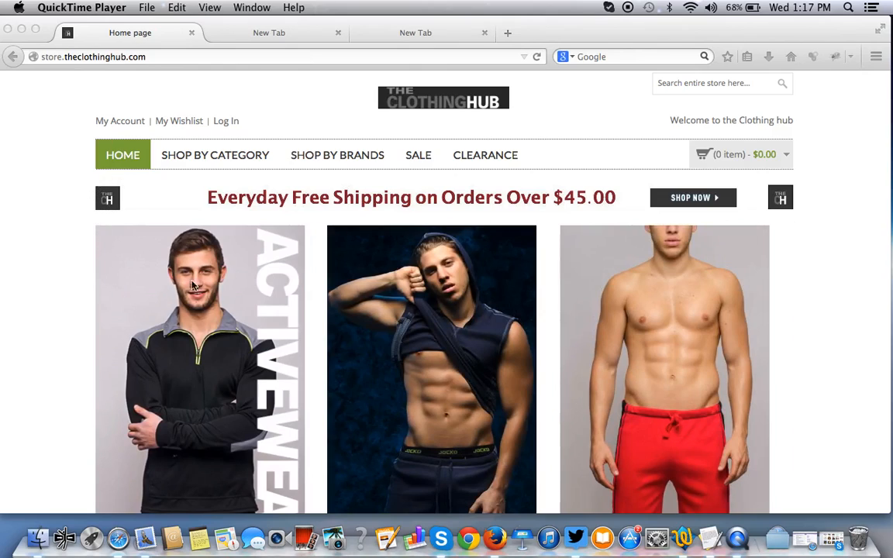
scroll("down", 3)
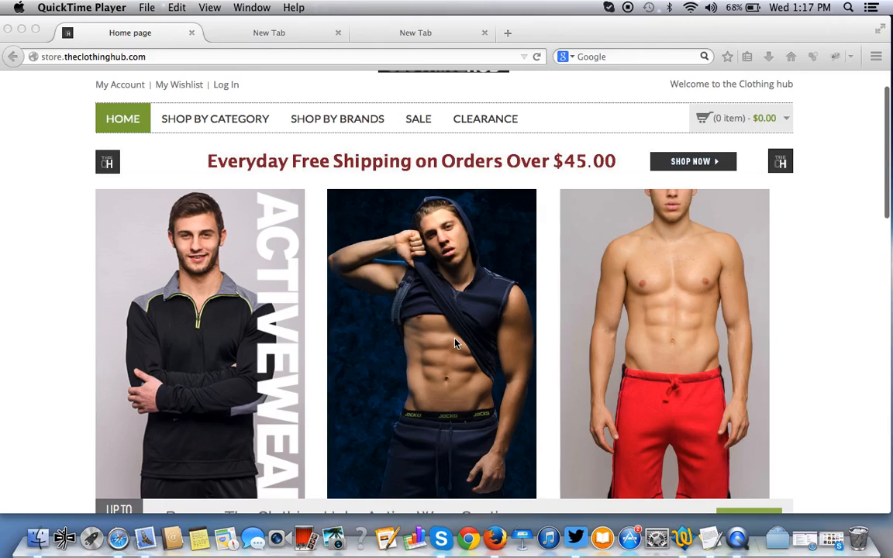
scroll("up", 3)
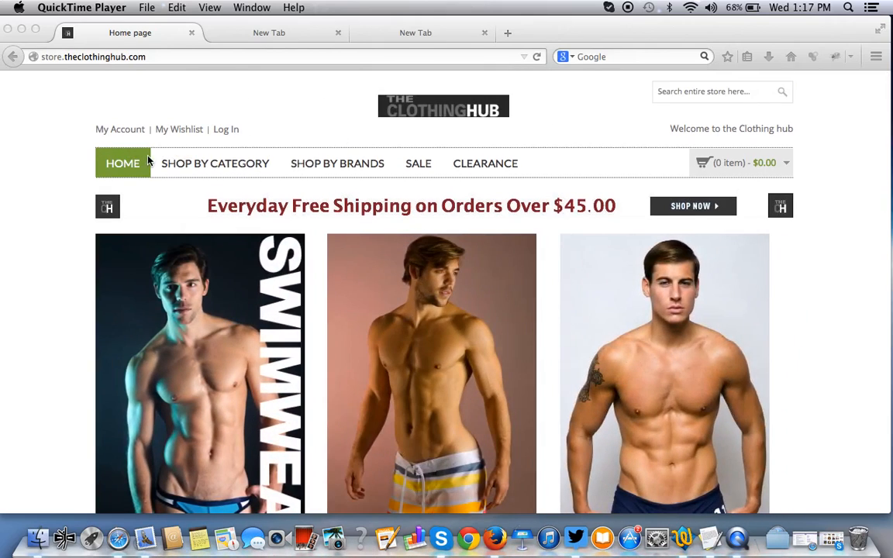
mouse_move(161, 186)
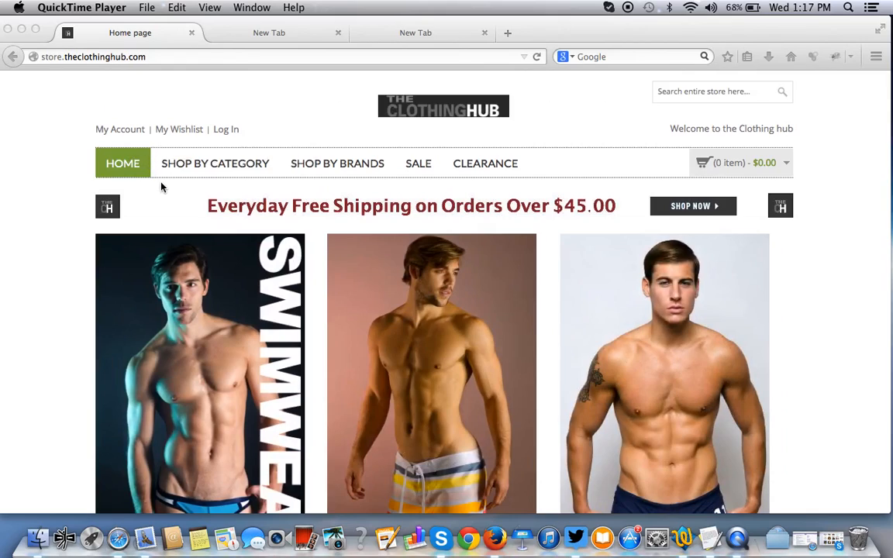
mouse_move(136, 174)
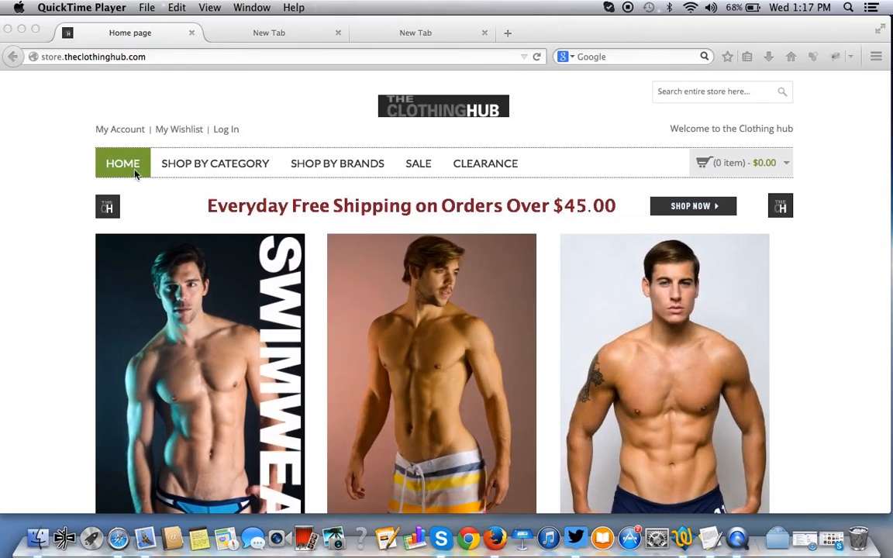
left_click(711, 537)
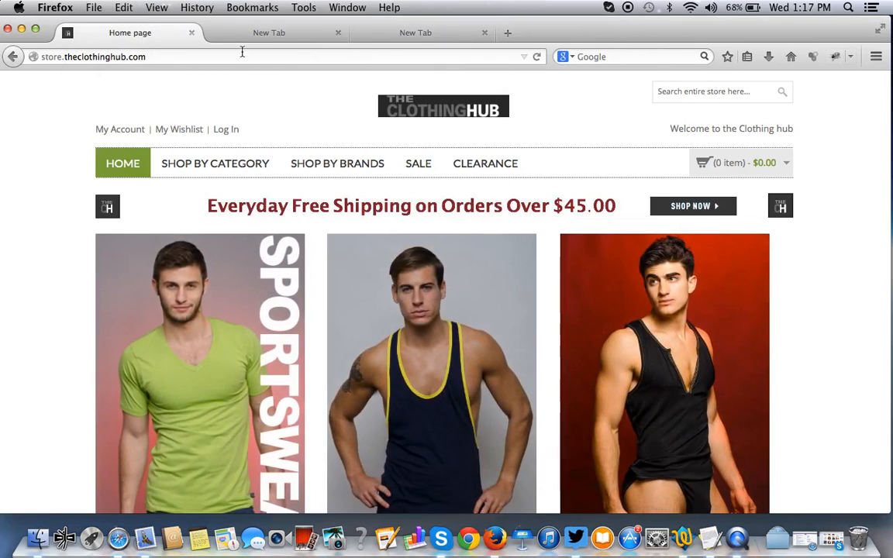
mouse_move(711, 537)
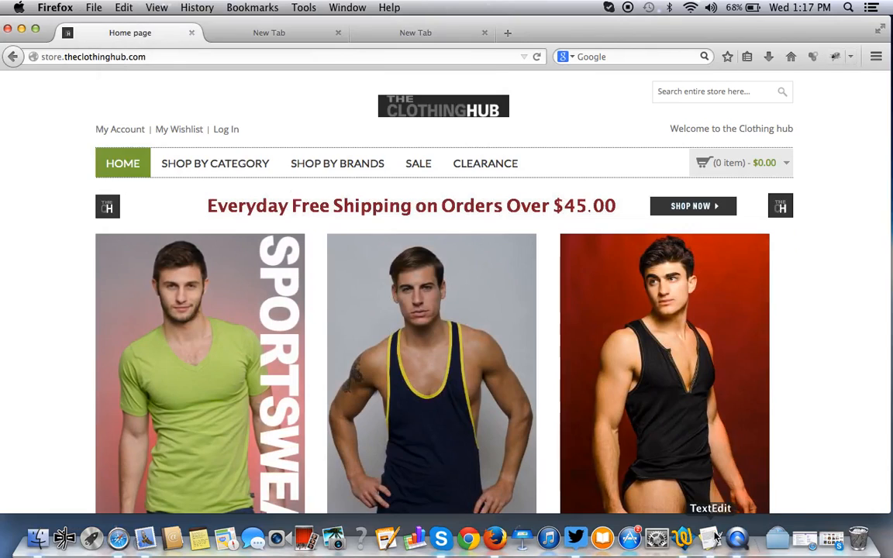
mouse_move(670, 38)
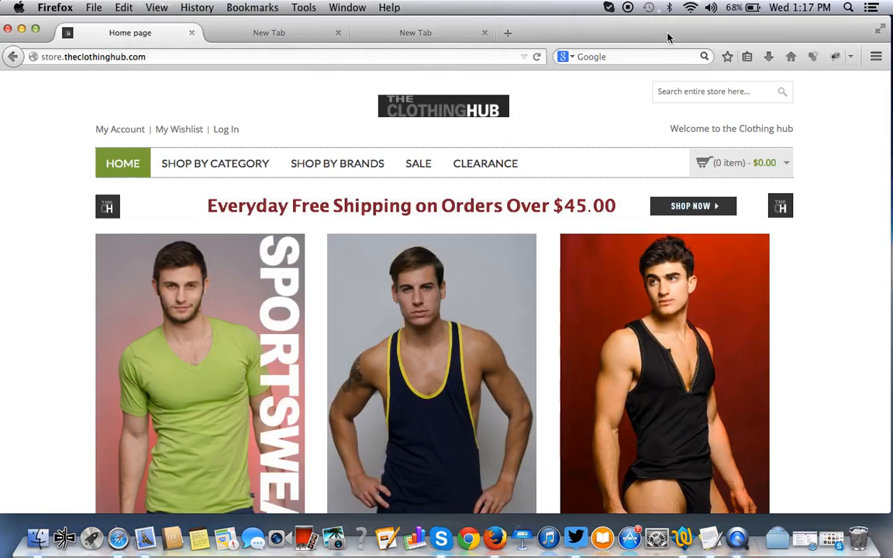
Search Google for 'fire', visit getfirebug.com, then close its tab to return to the store.
left_click(270, 32)
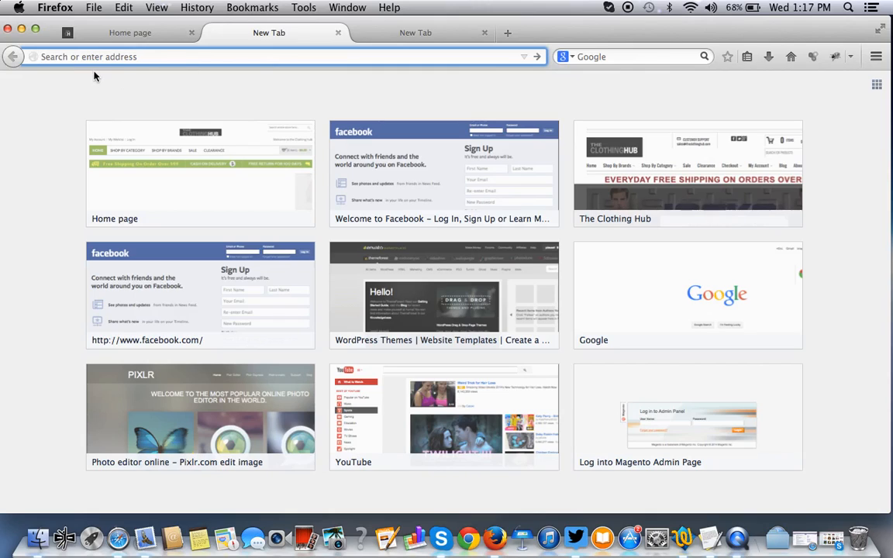
type("firebug&ie=utf-8&oe=utf-8&aq=t&rls=org.mozilla:en-US:official&client=firefox")
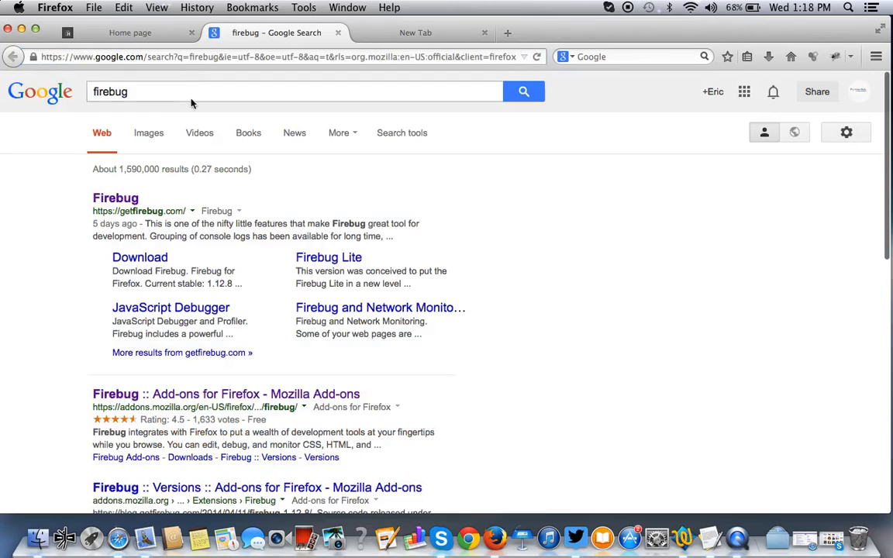
left_click(115, 199)
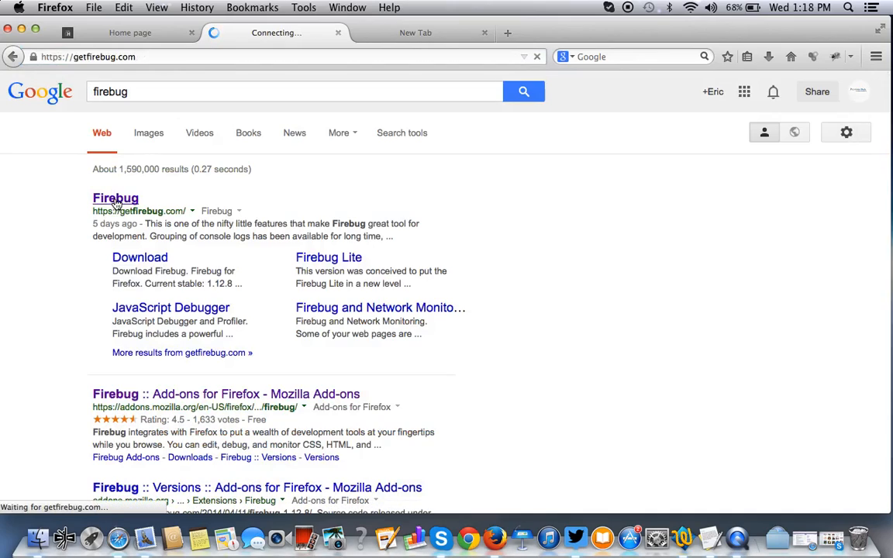
left_click(115, 198)
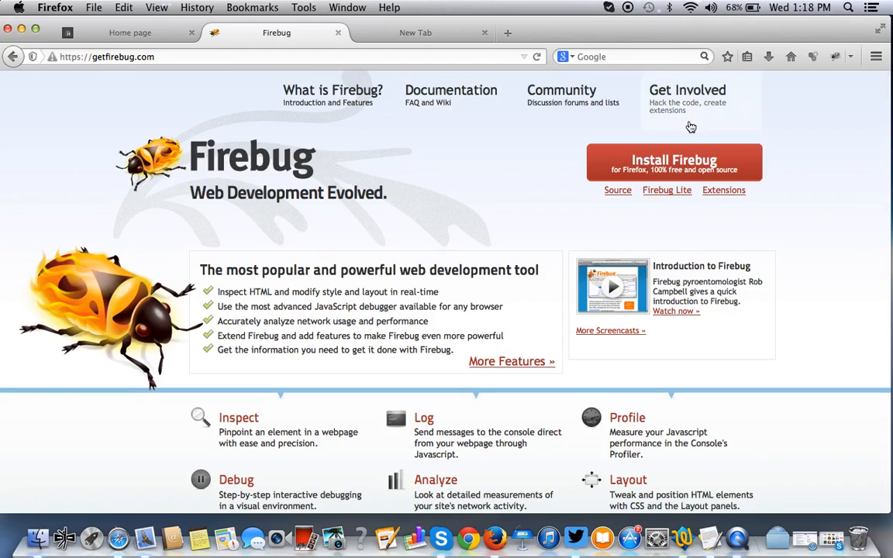
mouse_move(492, 189)
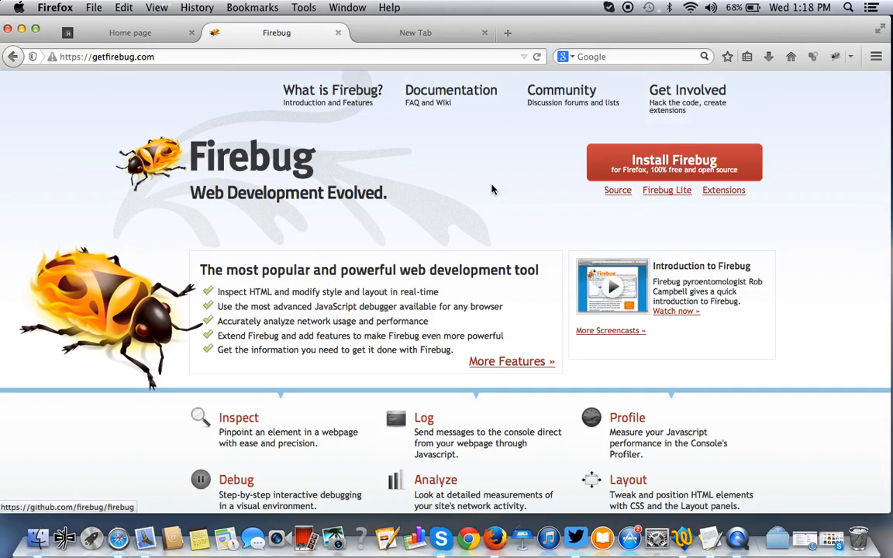
mouse_move(338, 33)
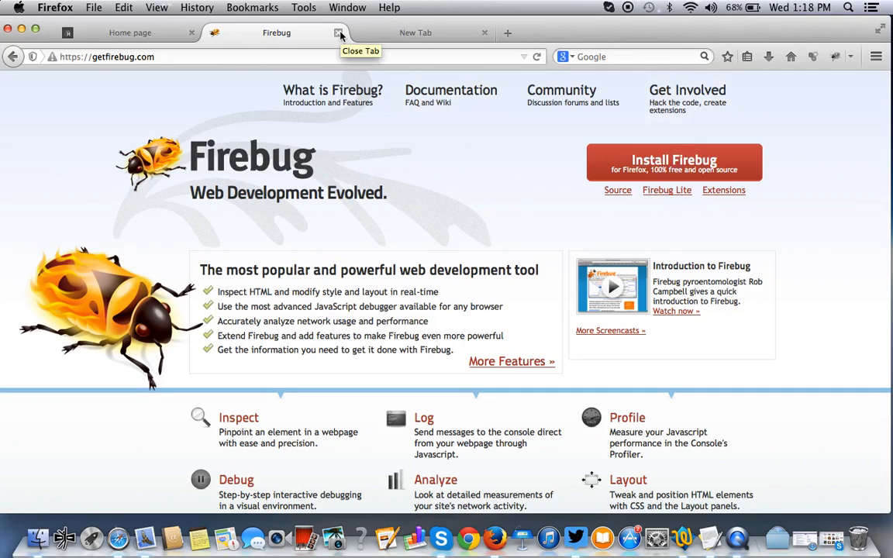
mouse_move(727, 102)
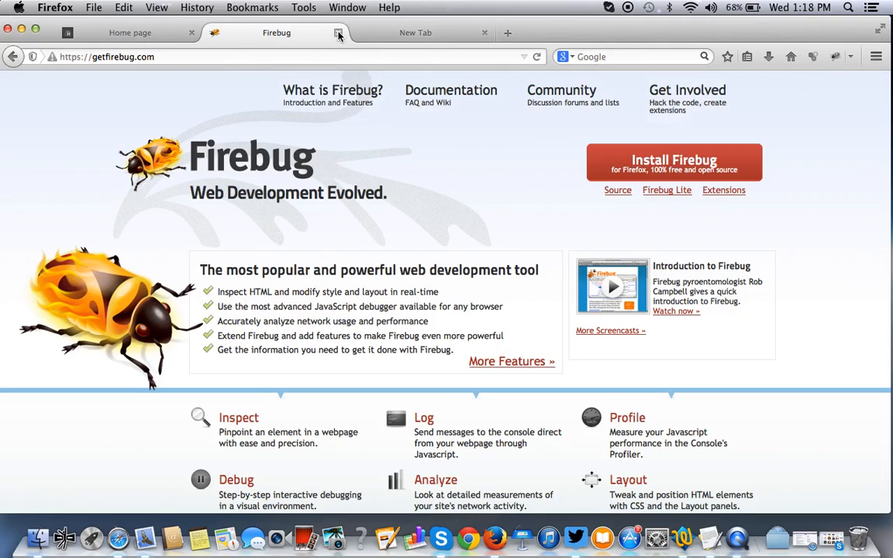
left_click(338, 32)
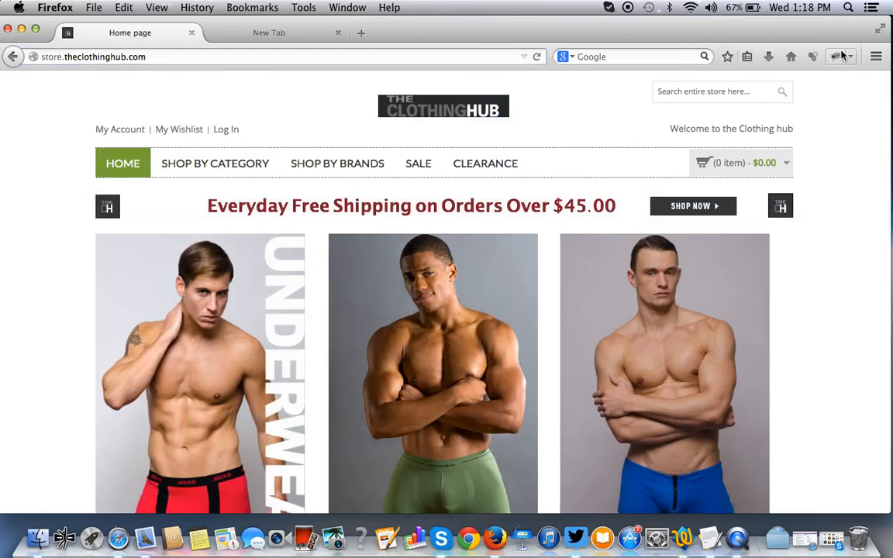
Activate Firebug to inspect the store page's markup and styles.
left_click(841, 56)
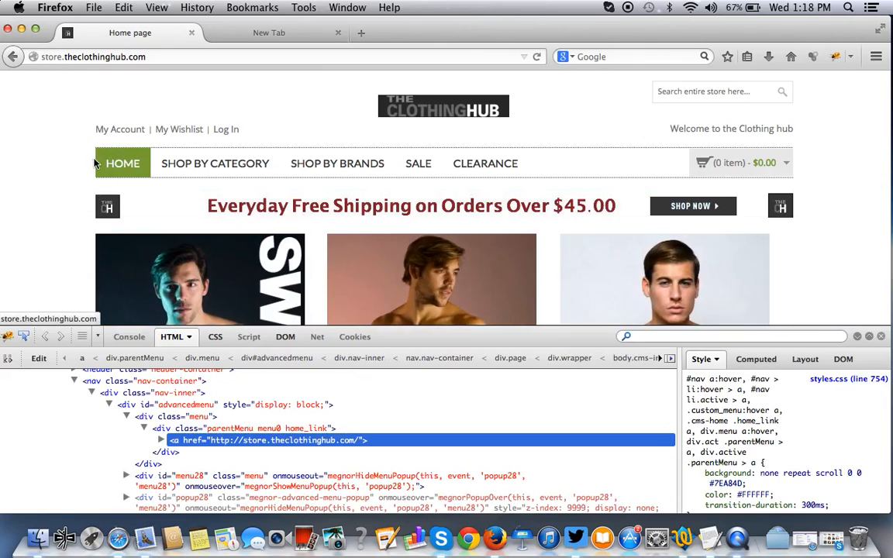
mouse_move(434, 108)
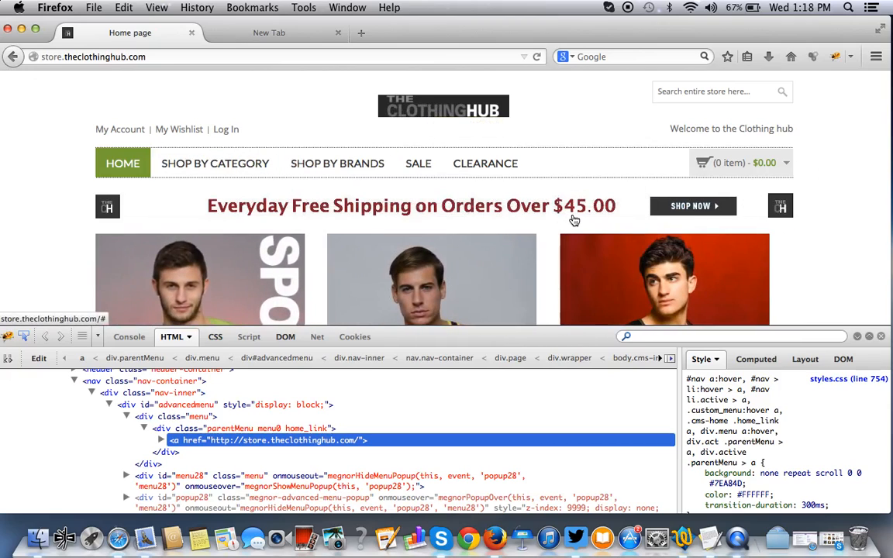
mouse_move(109, 183)
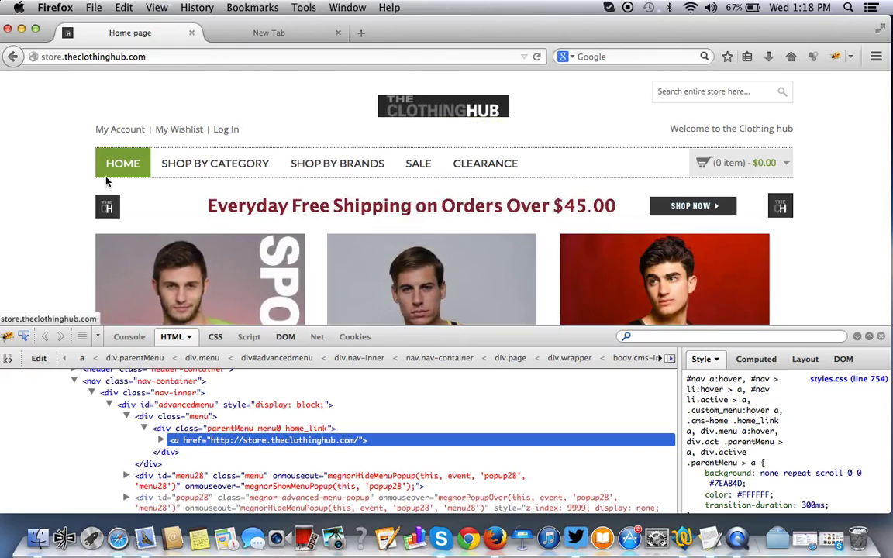
mouse_move(23, 335)
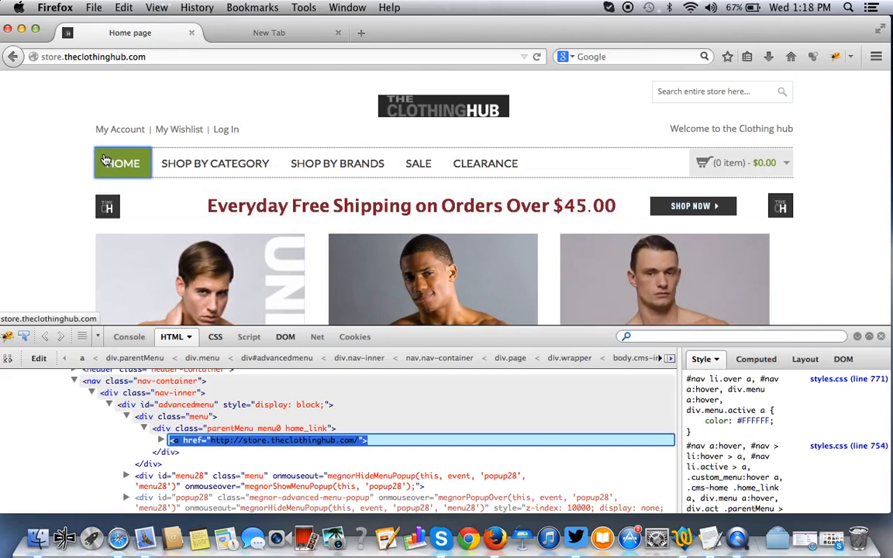
mouse_move(180, 295)
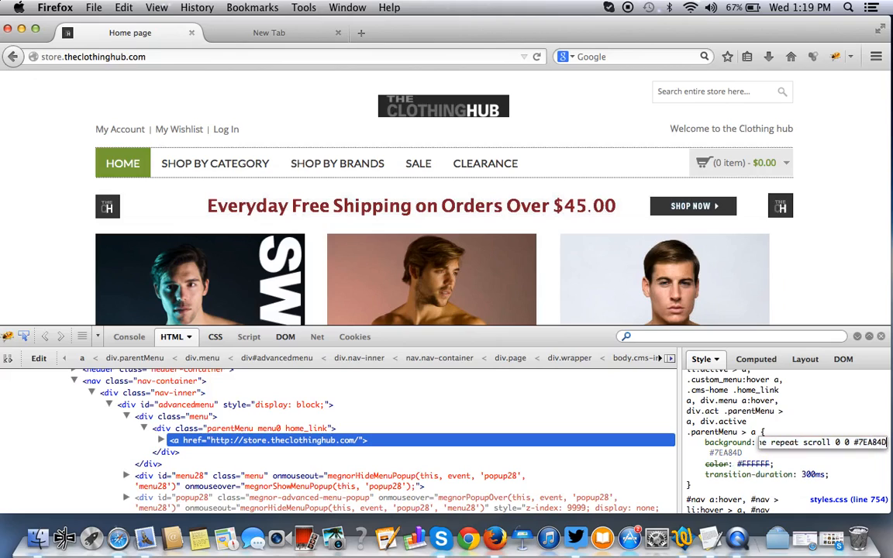
Change the HOME menu item's background colour to #000000 in the Style pane.
left_click(691, 442)
type("000000")
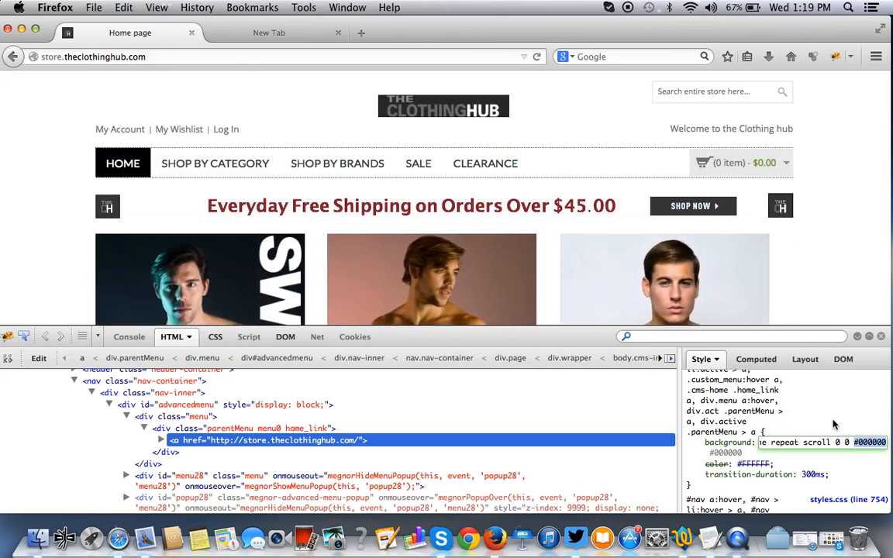
mouse_move(260, 231)
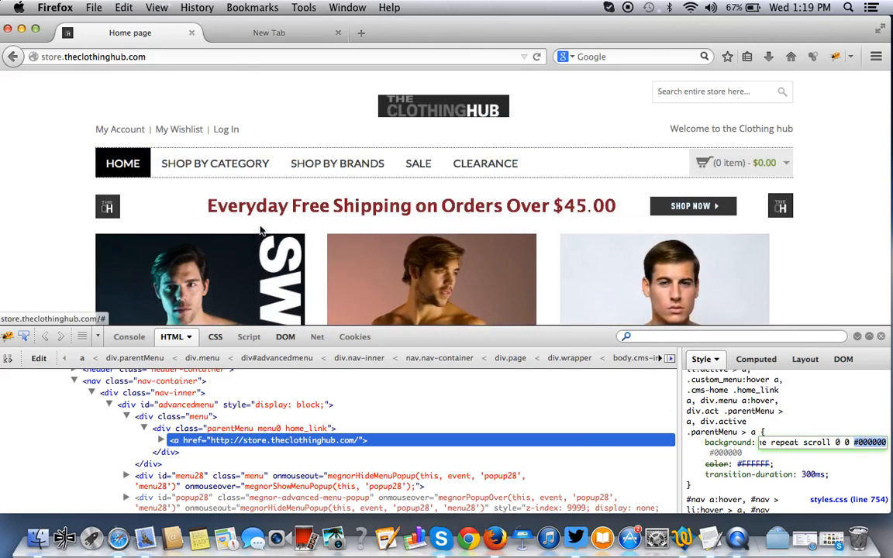
mouse_move(835, 282)
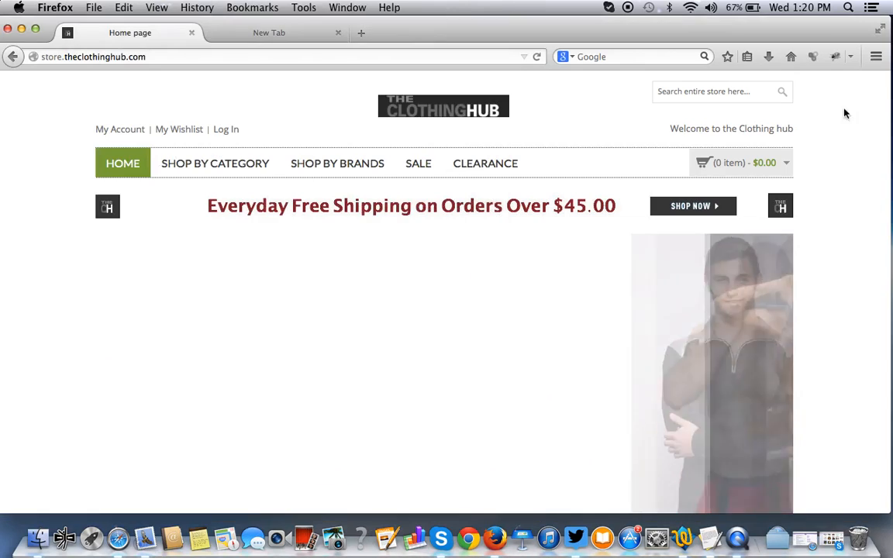
mouse_move(836, 56)
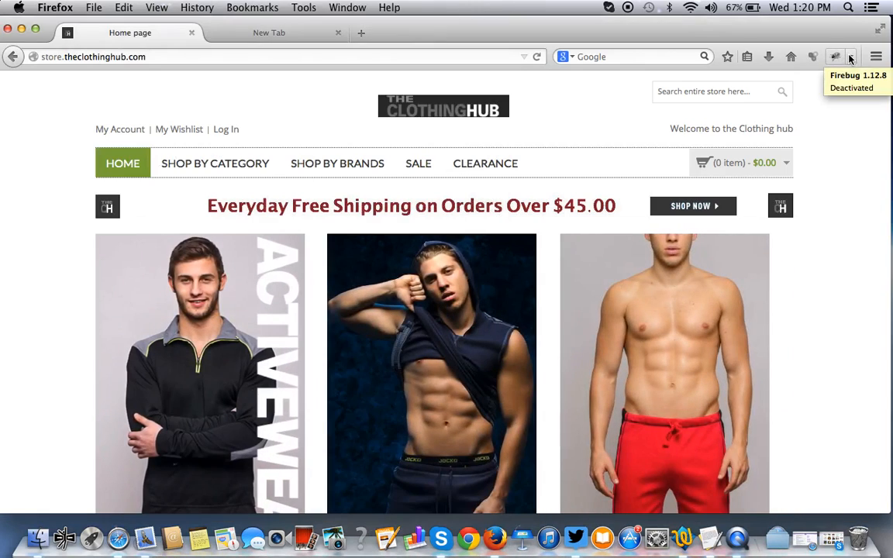
Reopen Firebug and copy the link location of 'styles.css (line 754)'.
left_click(850, 56)
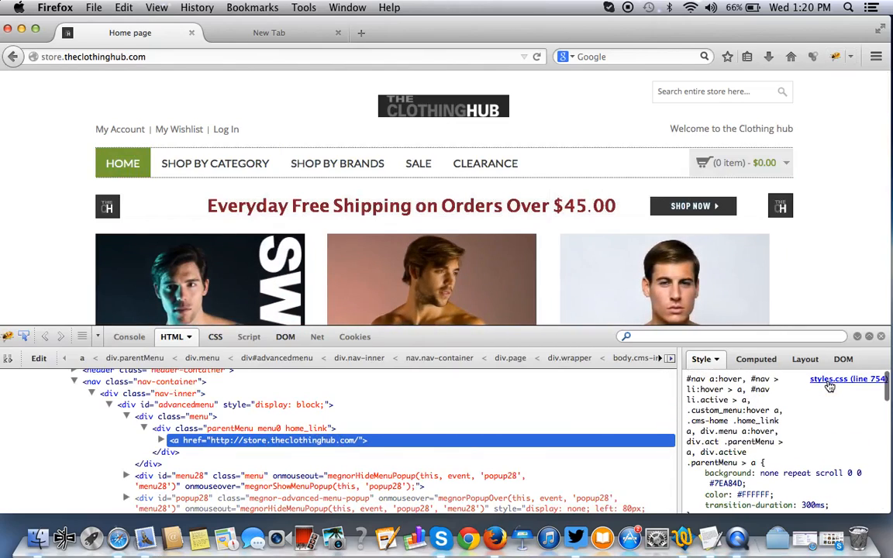
mouse_move(834, 384)
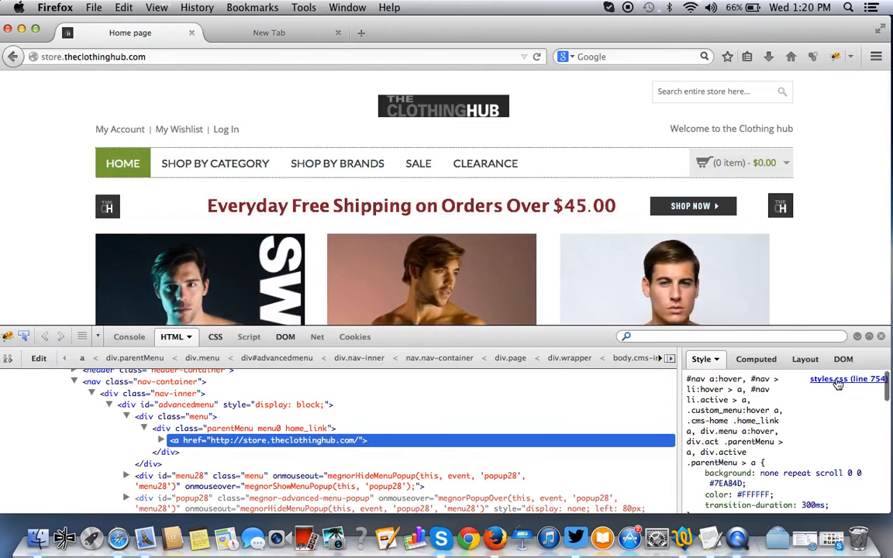
mouse_move(845, 378)
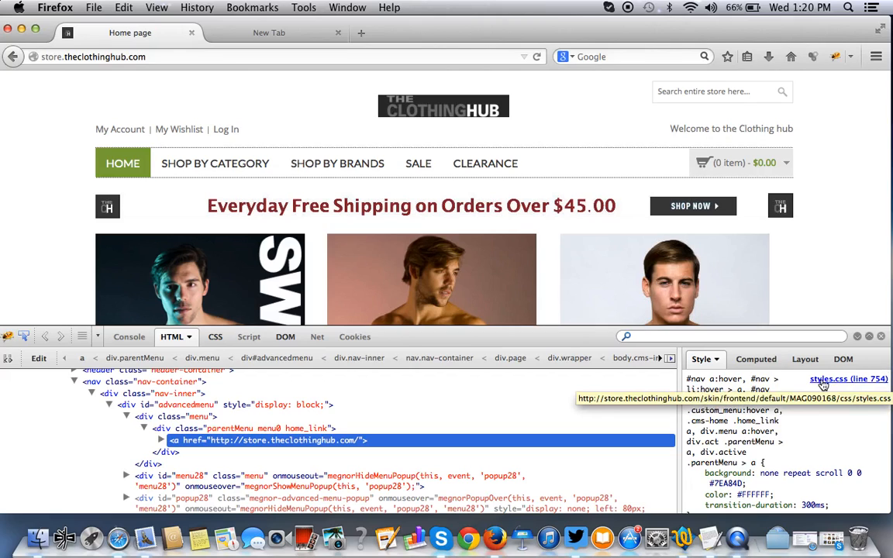
right_click(850, 379)
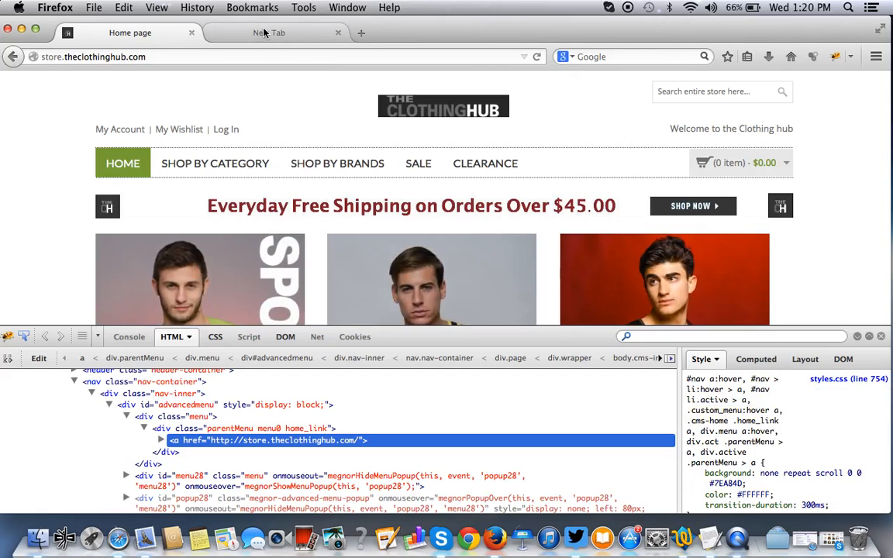
left_click(270, 33)
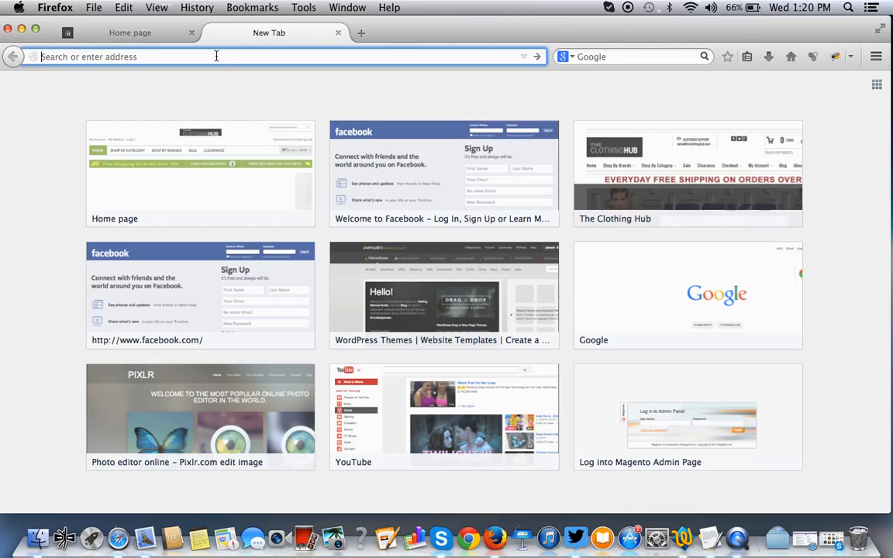
type("http://store.theclothinghub.com/skin/frontend/default/MAG090168/css/styles.css")
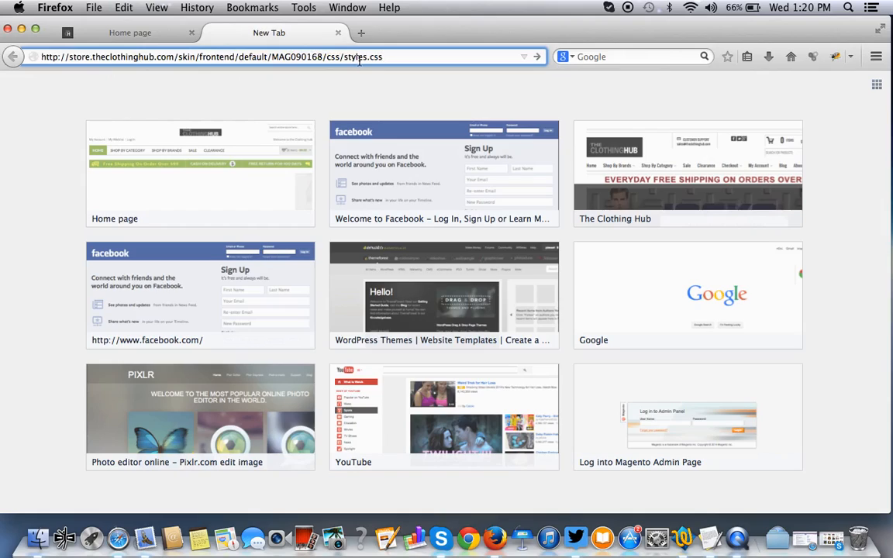
mouse_move(101, 73)
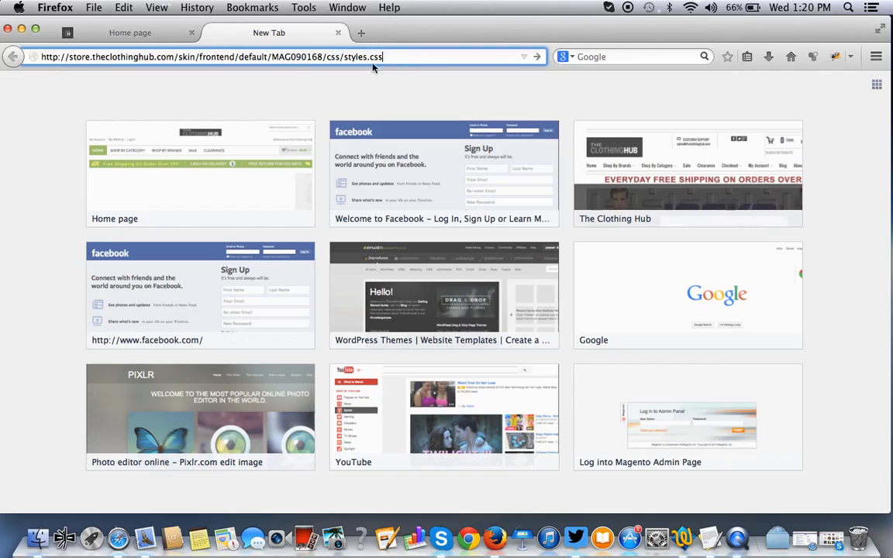
mouse_move(425, 58)
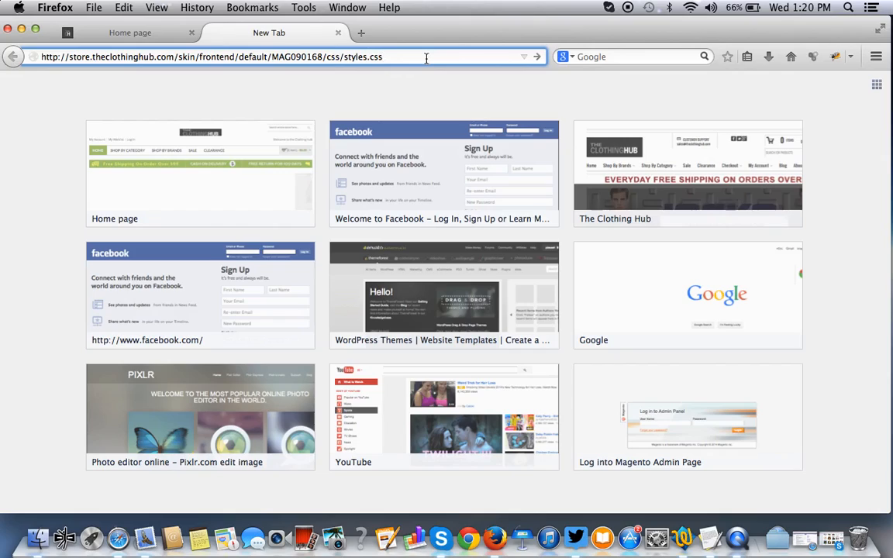
mouse_move(642, 326)
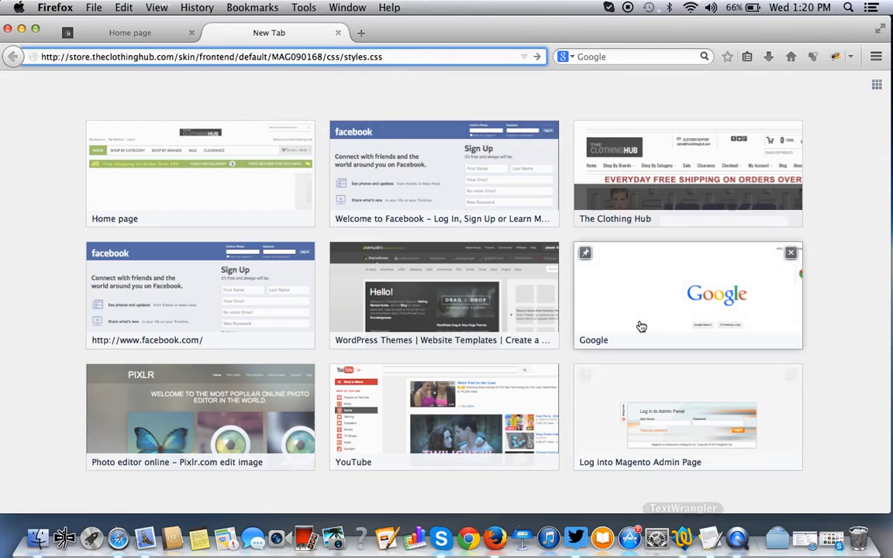
mouse_move(699, 540)
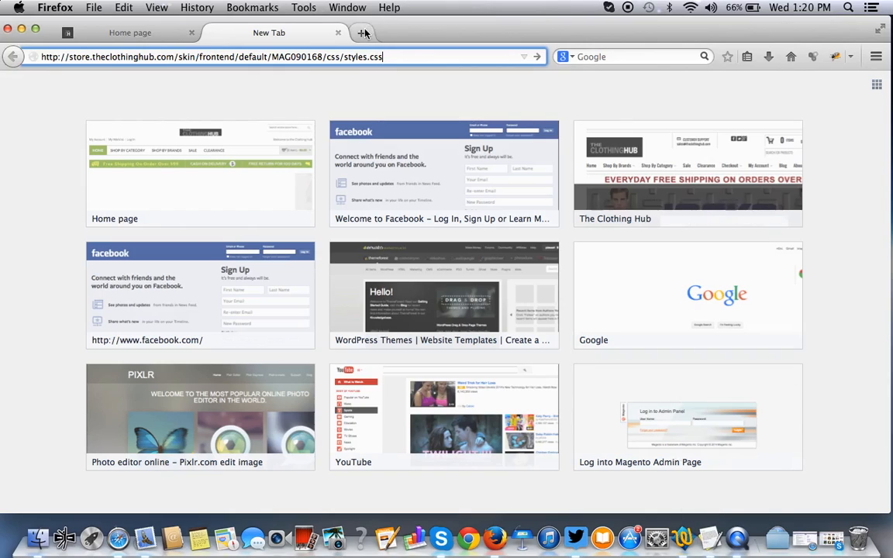
Load store.theclothinghub.com with port 2082 in another new tab to reach the cPanel login.
left_click(365, 33)
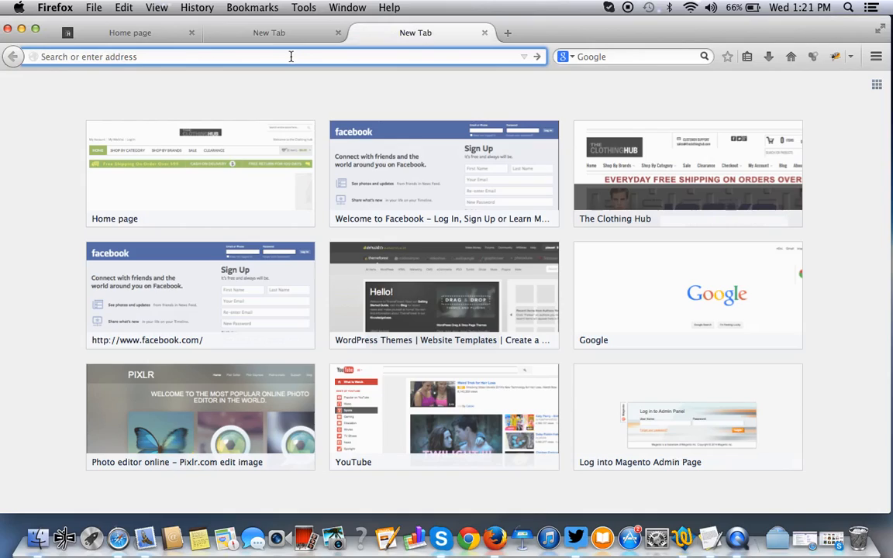
left_click(291, 55)
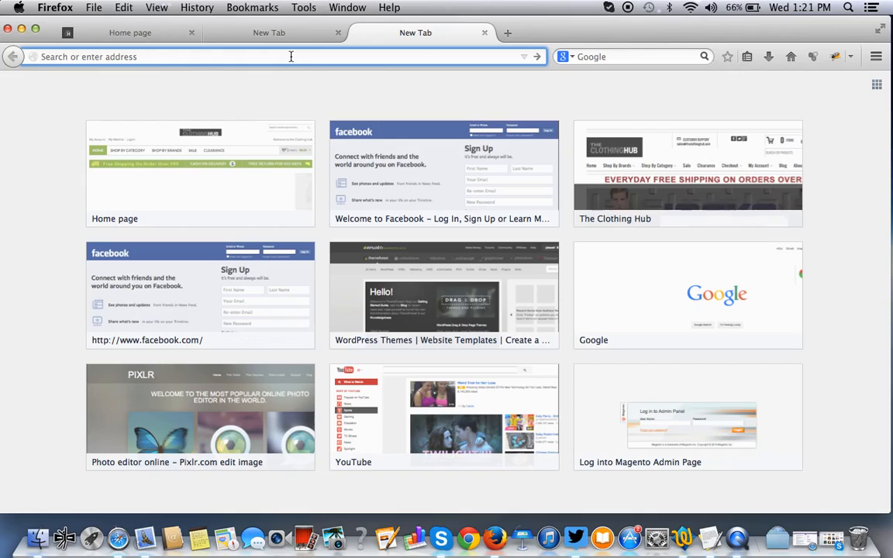
left_click(292, 56)
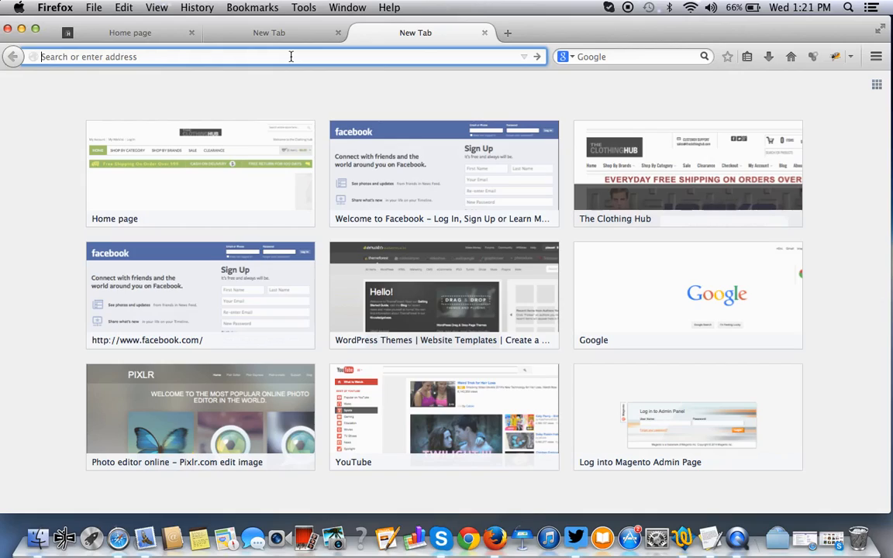
mouse_move(201, 45)
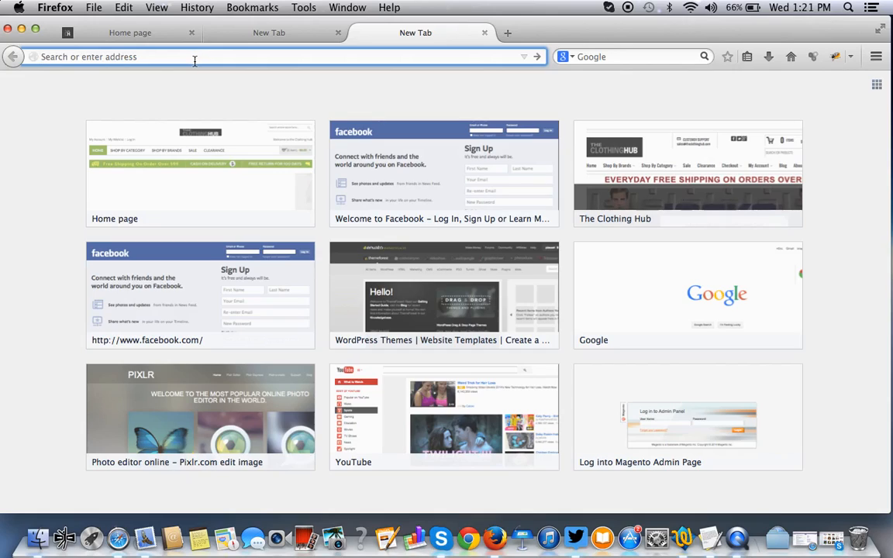
type("store.theclothinghub.com/")
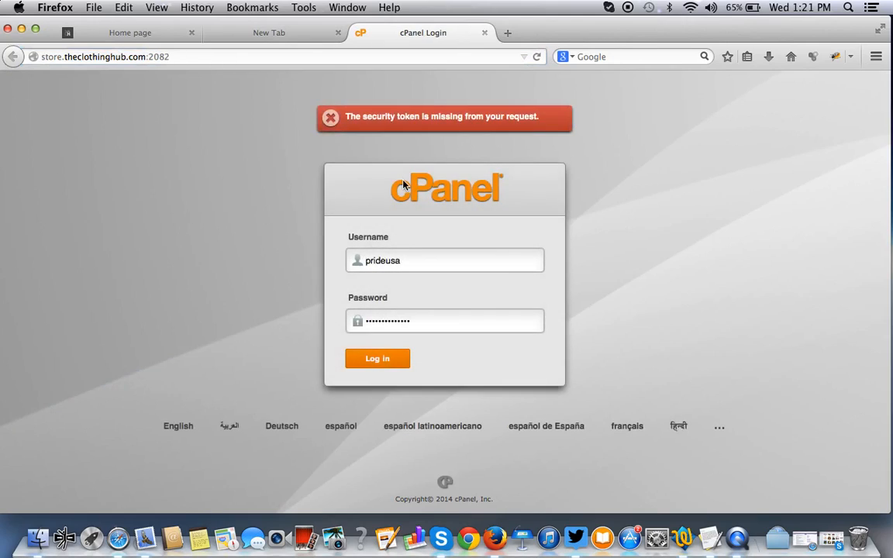
Log in, launch File Manager at Document Root and enter the store folder inside public_html.
left_click(379, 358)
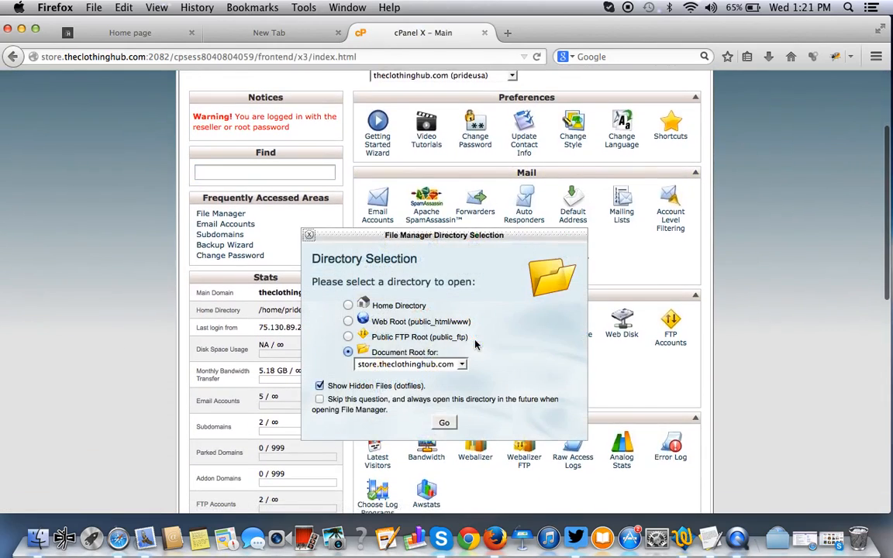
left_click(443, 422)
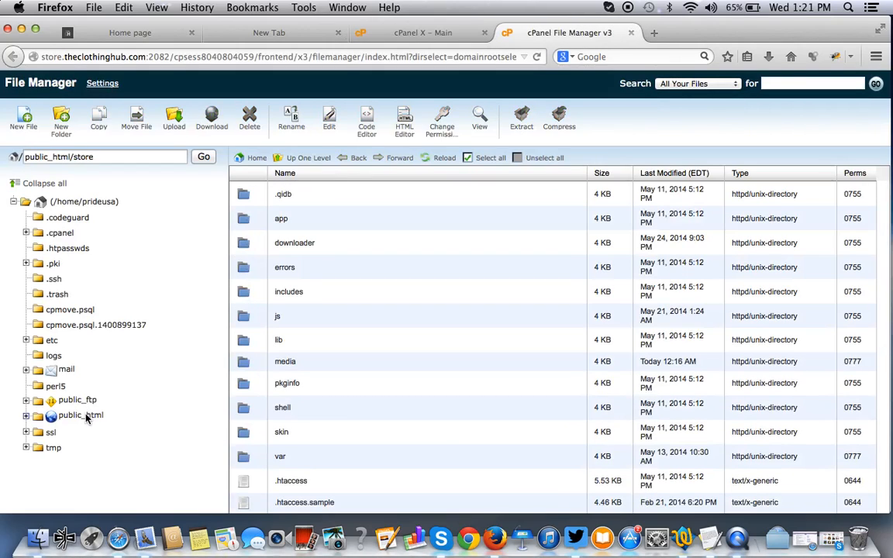
left_click(81, 416)
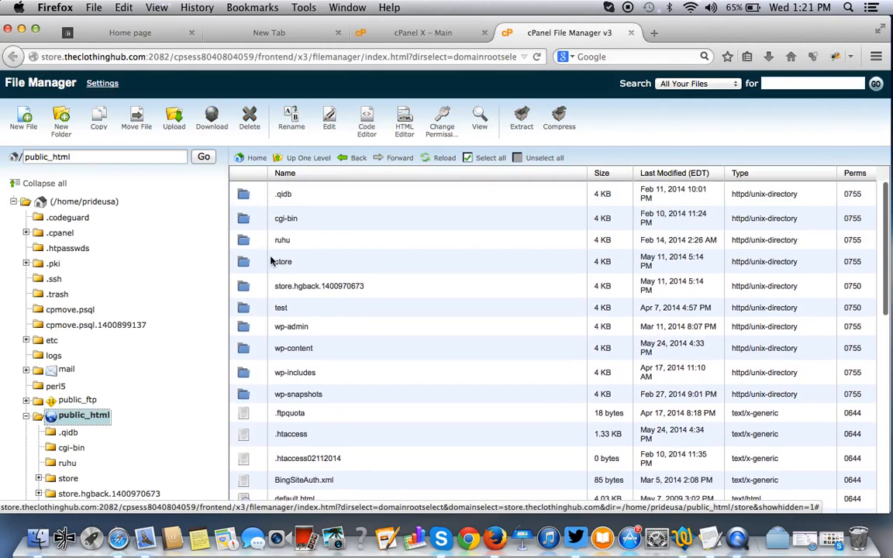
double_click(283, 260)
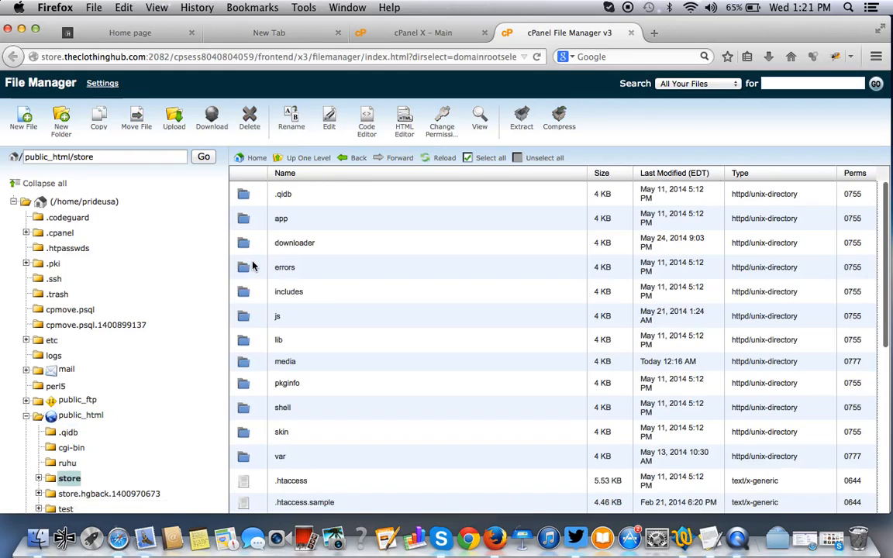
mouse_move(403, 307)
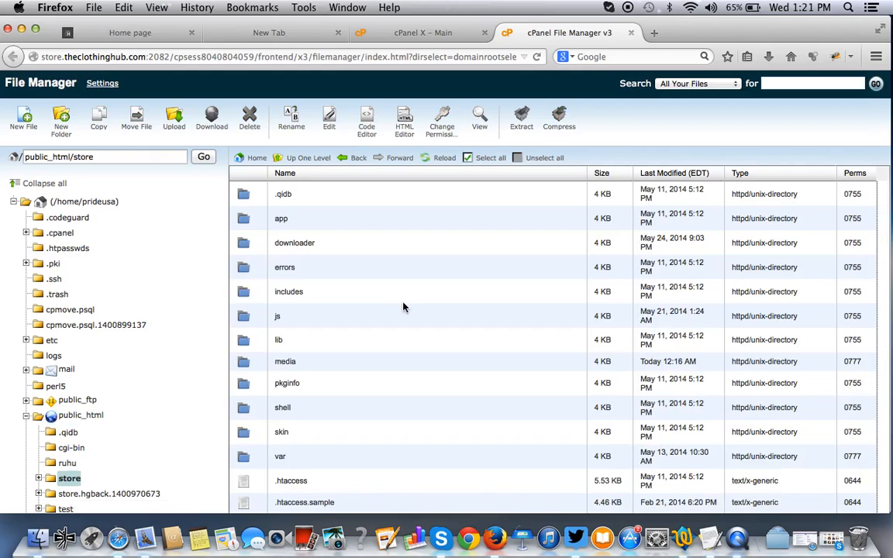
scroll("down", 3)
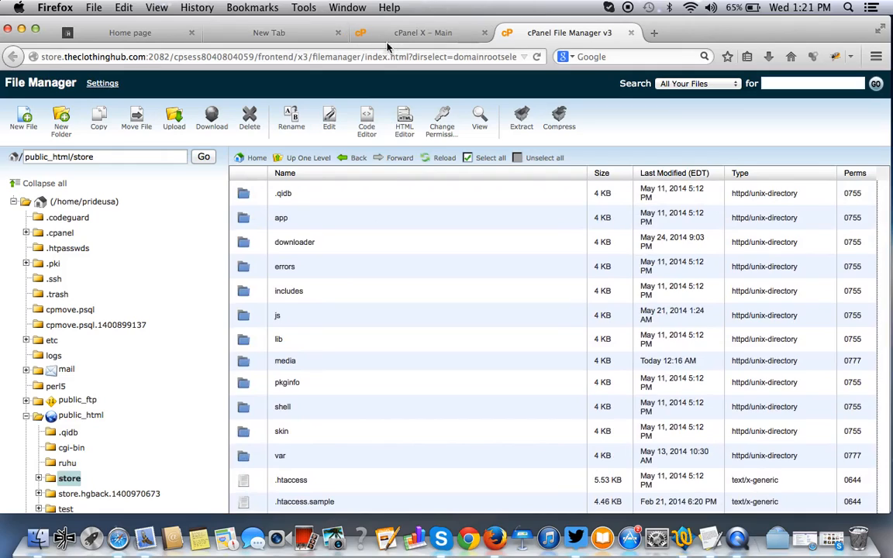
left_click(270, 33)
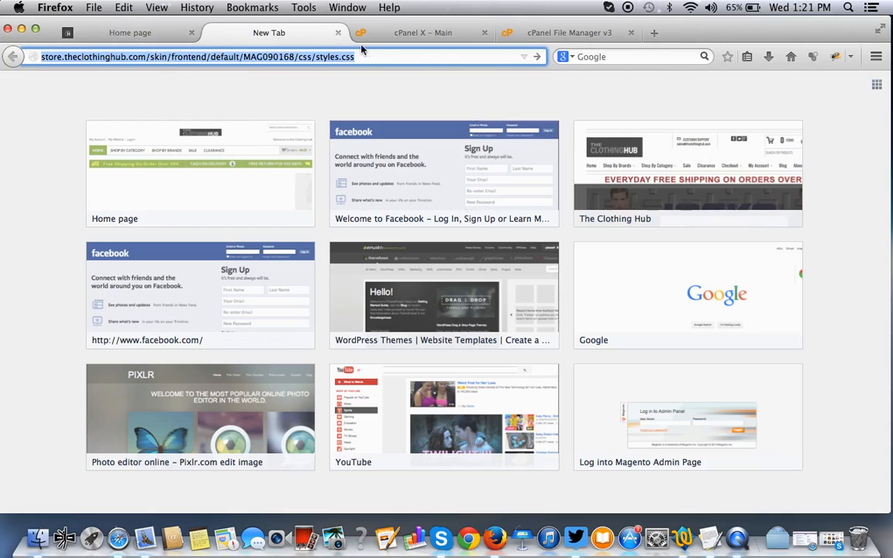
Navigate into skin/frontend toward MAG090168/css, cross-checking the stylesheet URL in the other tab.
left_click(421, 32)
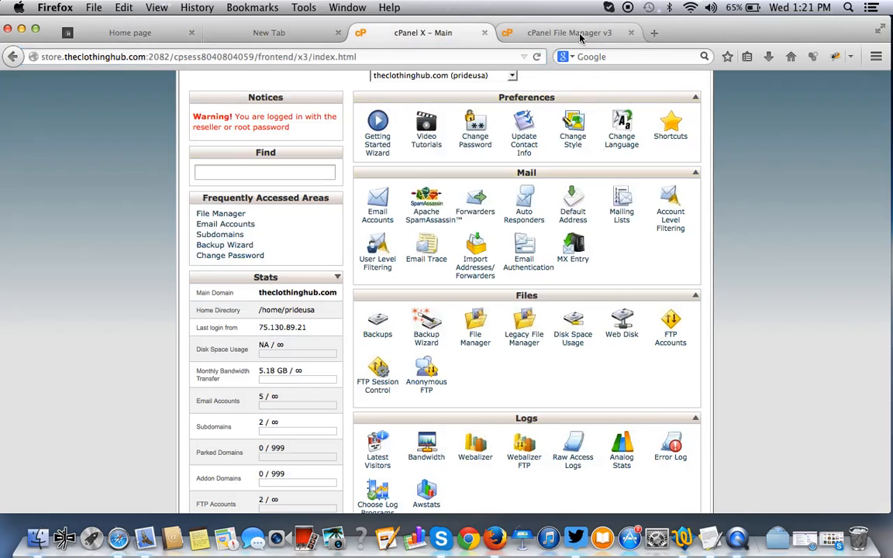
left_click(569, 33)
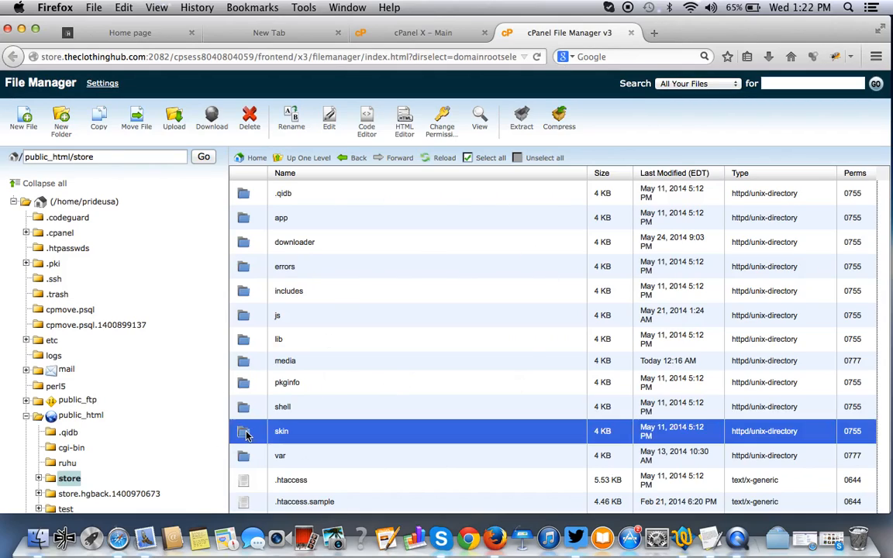
double_click(283, 431)
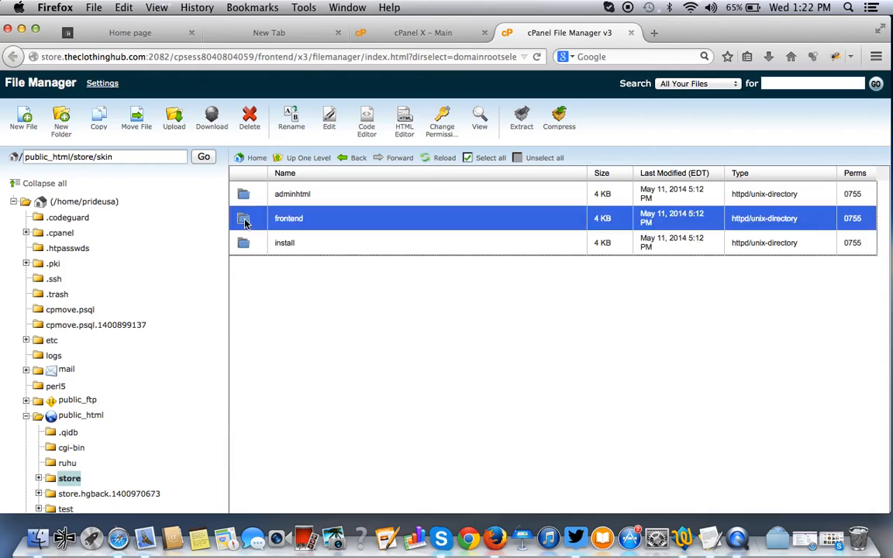
double_click(288, 217)
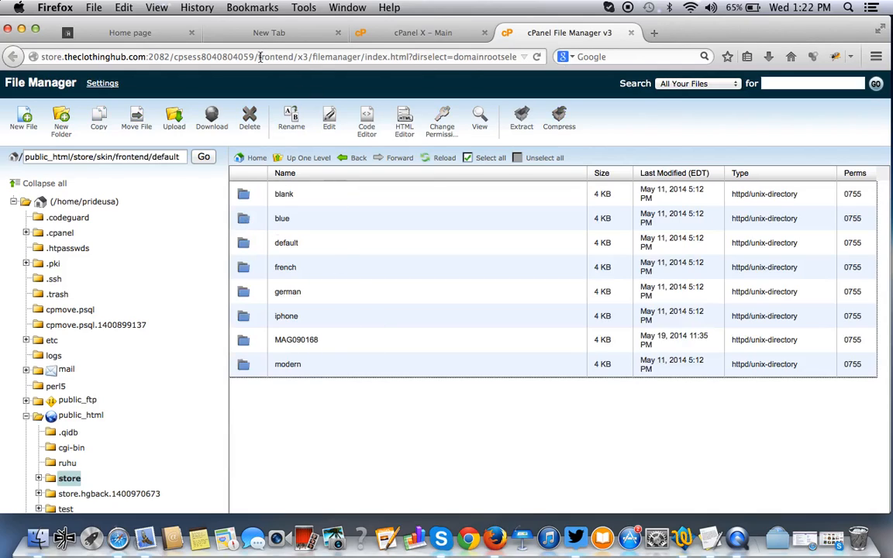
left_click(421, 33)
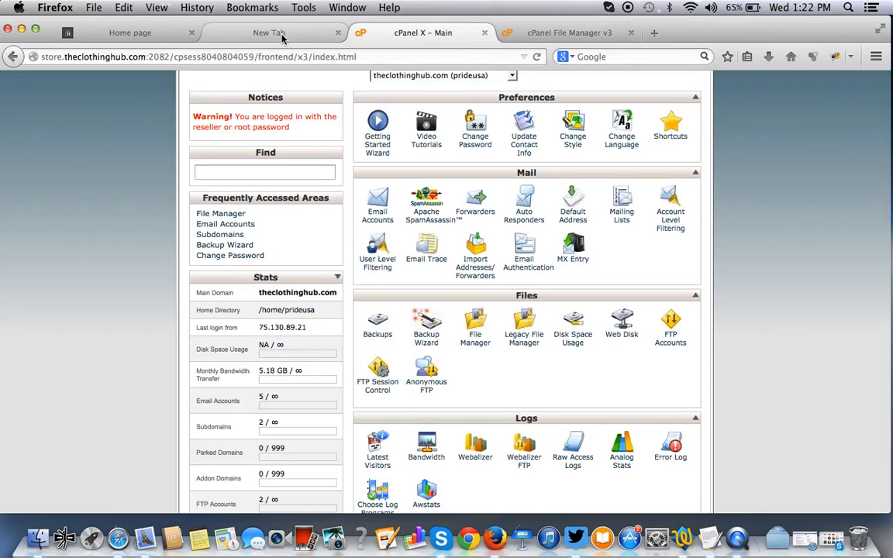
left_click(270, 33)
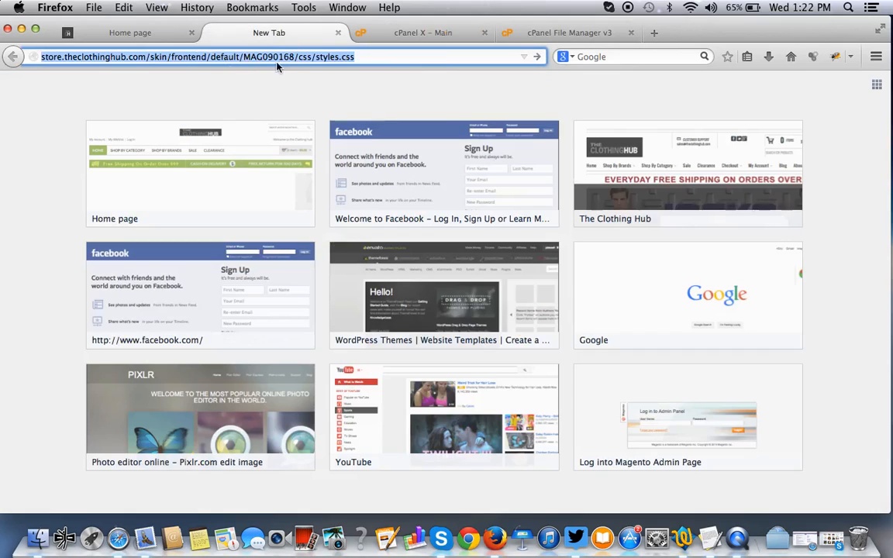
mouse_move(468, 65)
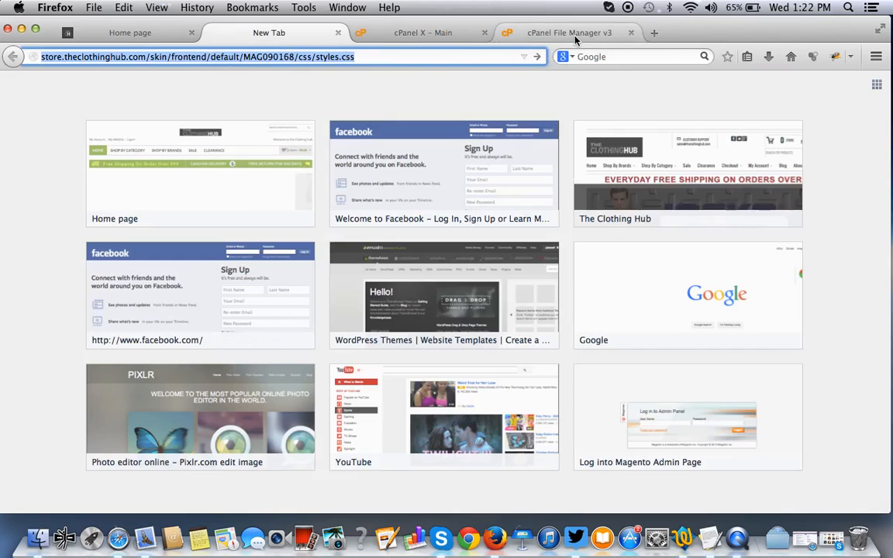
left_click(569, 33)
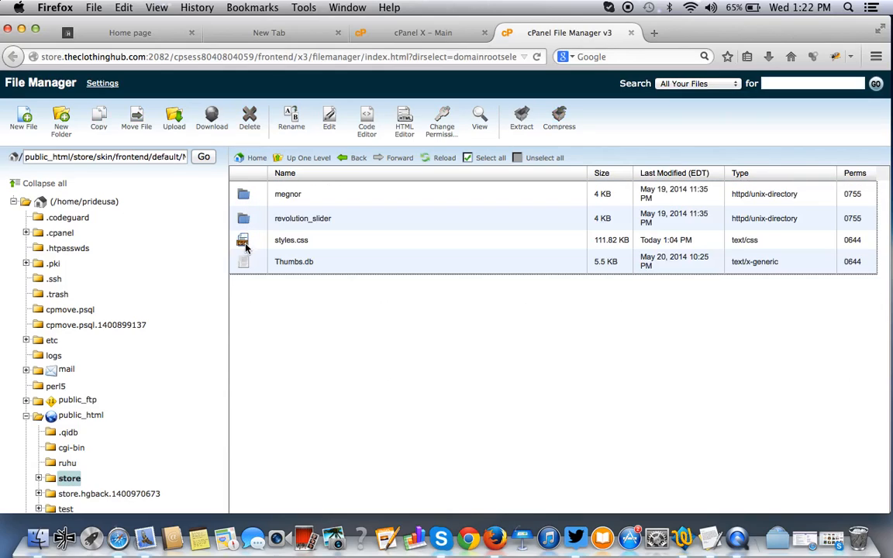
mouse_move(293, 225)
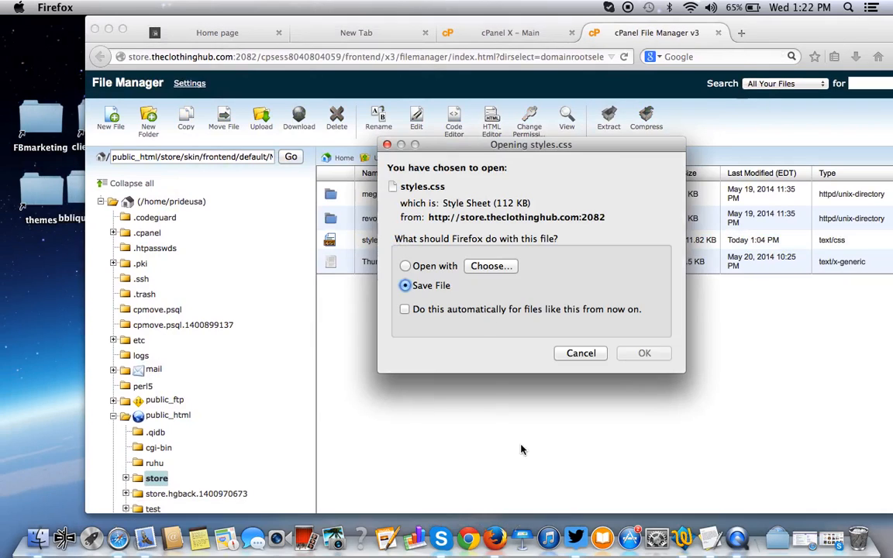
Download styles.css to the desktop, replacing the existing copy via Save File.
left_click(580, 353)
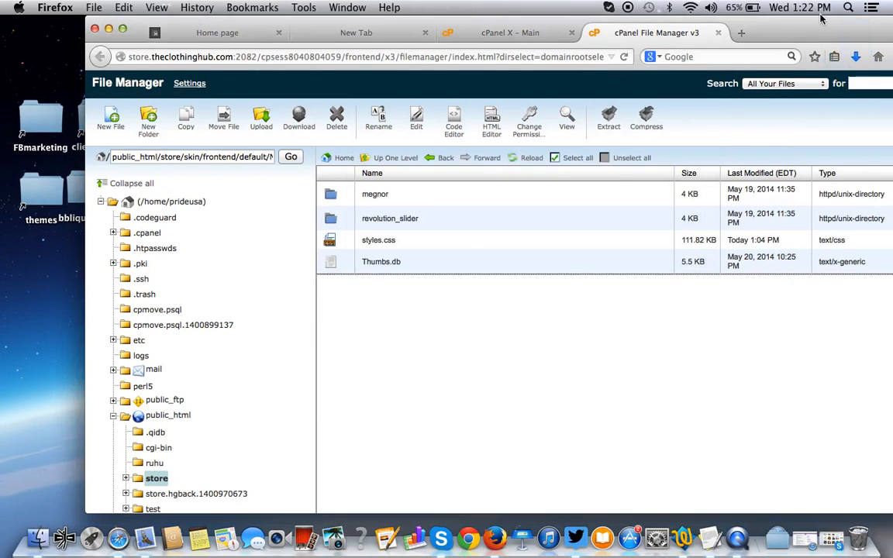
left_click(856, 56)
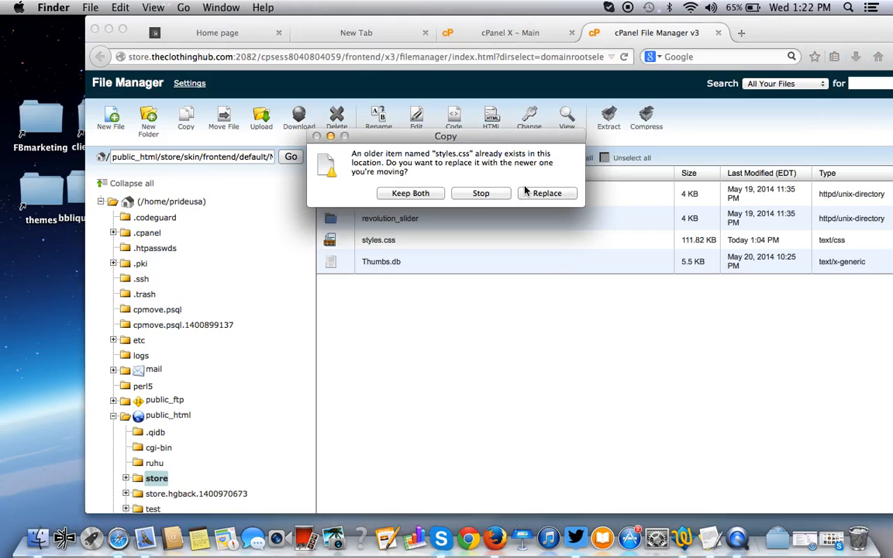
left_click(546, 192)
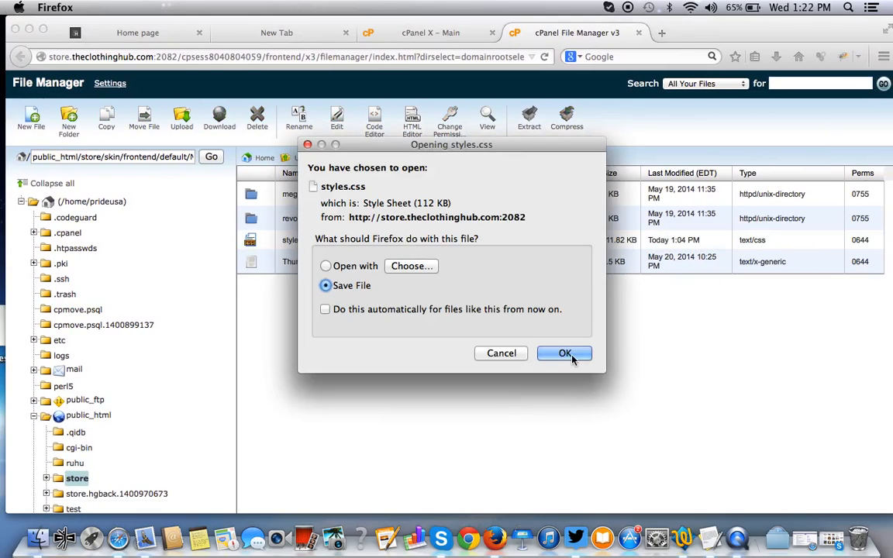
left_click(565, 354)
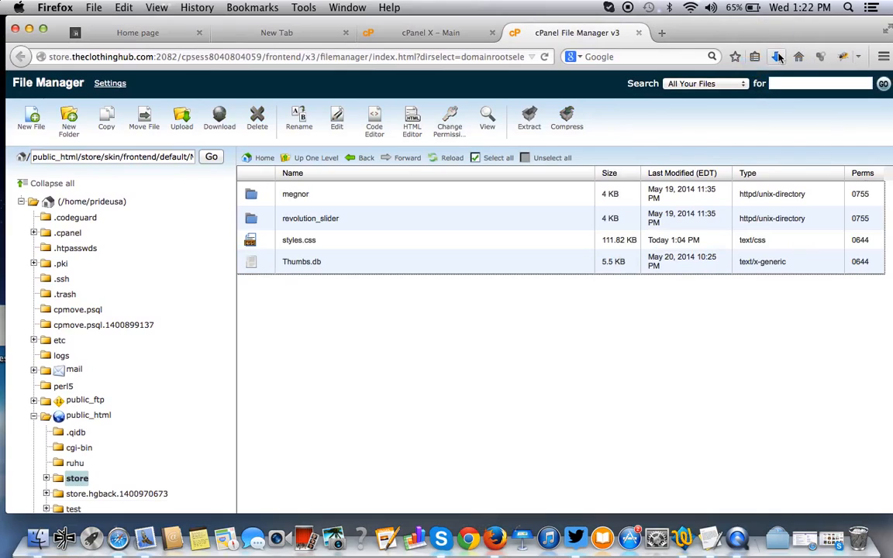
left_click(775, 56)
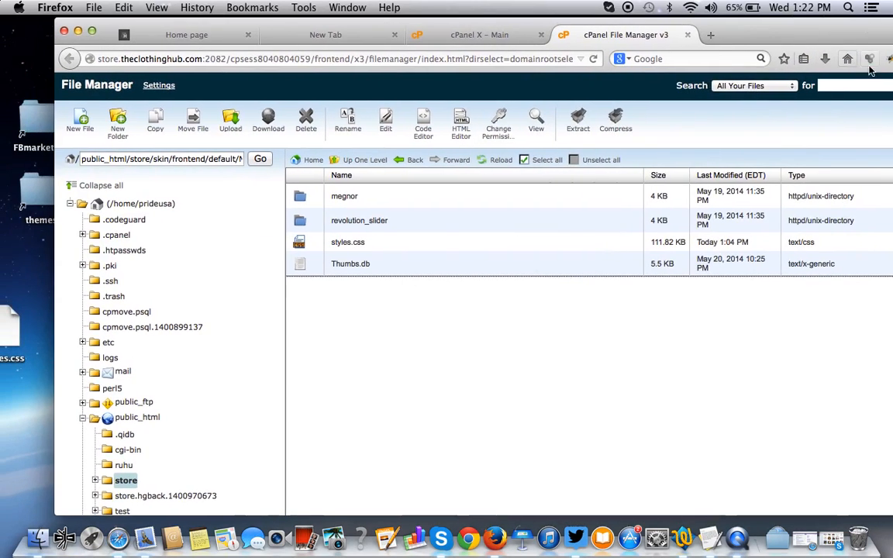
Move Firefox aside to reach the desktop and TextWrangler.
left_click(825, 59)
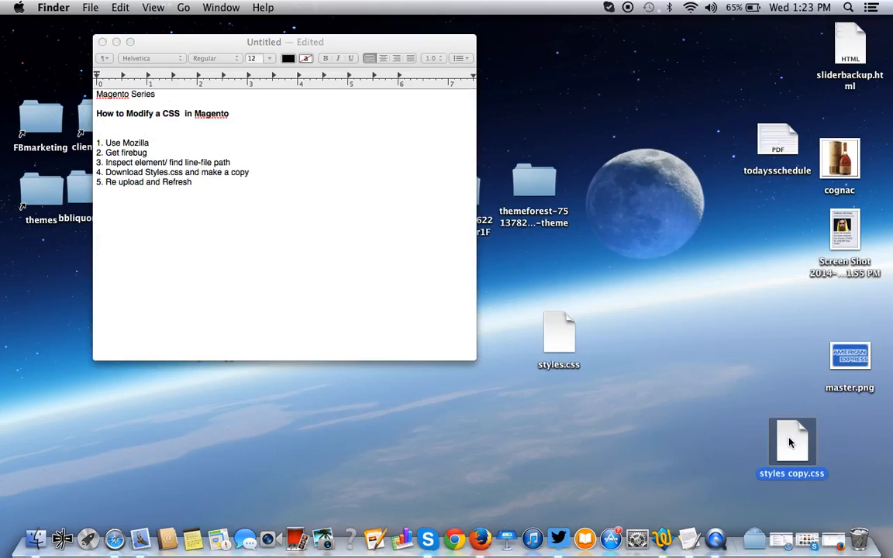
mouse_move(559, 355)
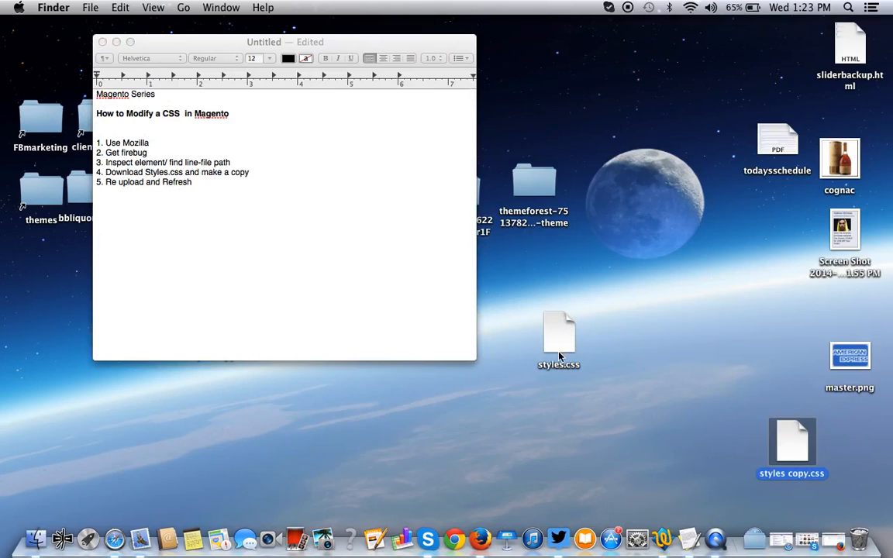
mouse_move(835, 536)
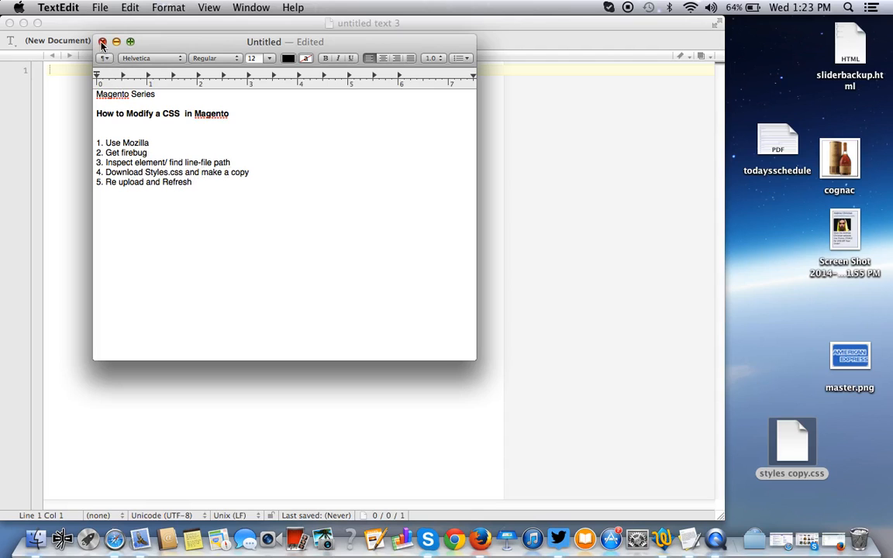
Close the tutorial notes and open the downloaded styles.css from the Desktop.
left_click(117, 41)
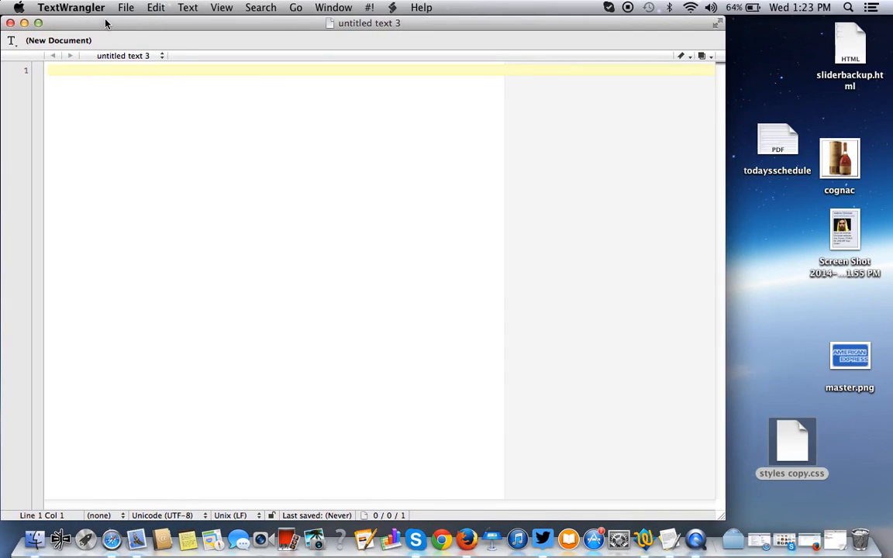
left_click(126, 6)
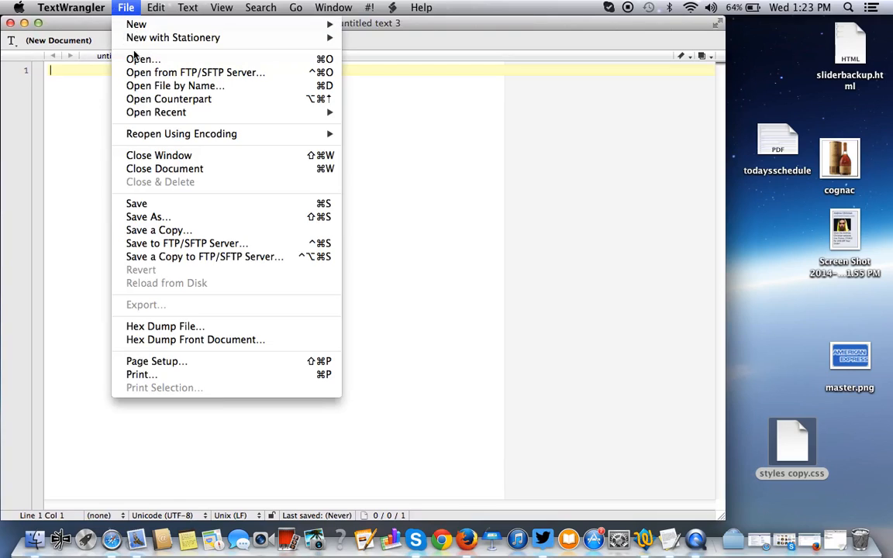
mouse_move(143, 59)
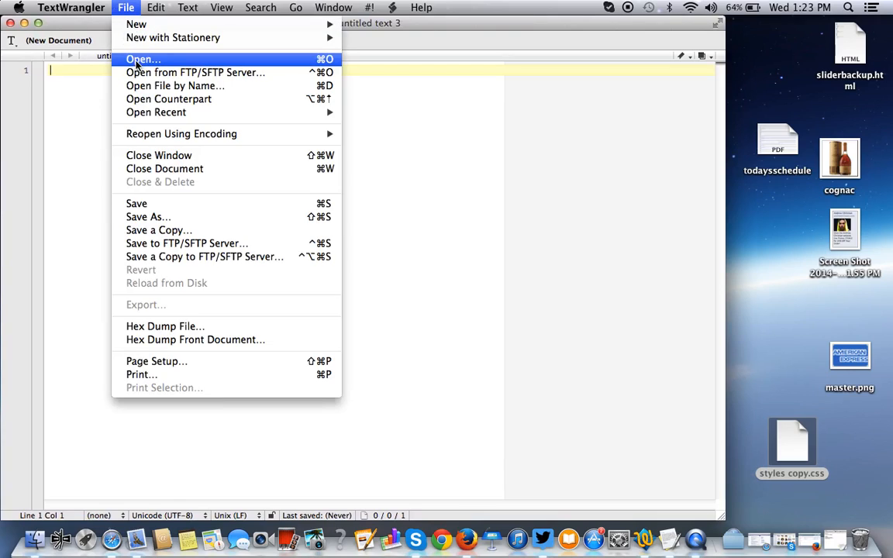
left_click(143, 58)
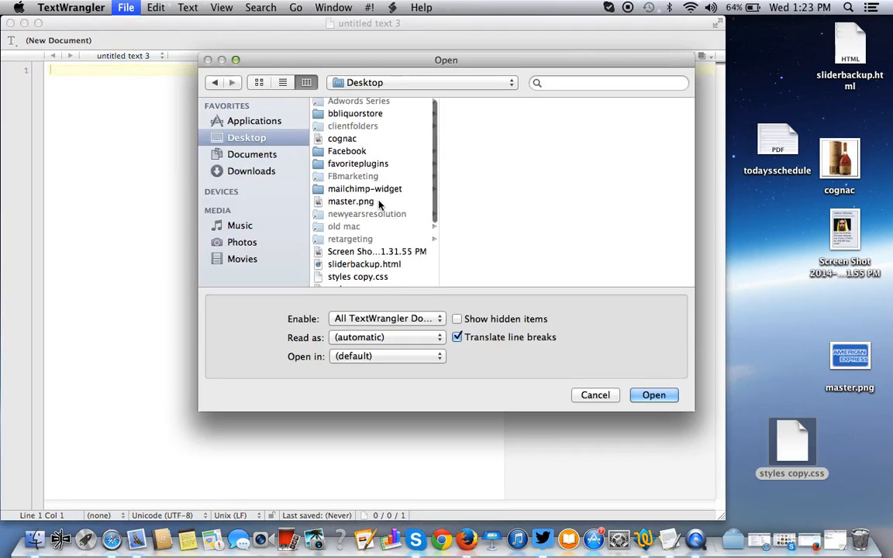
scroll("down", 3)
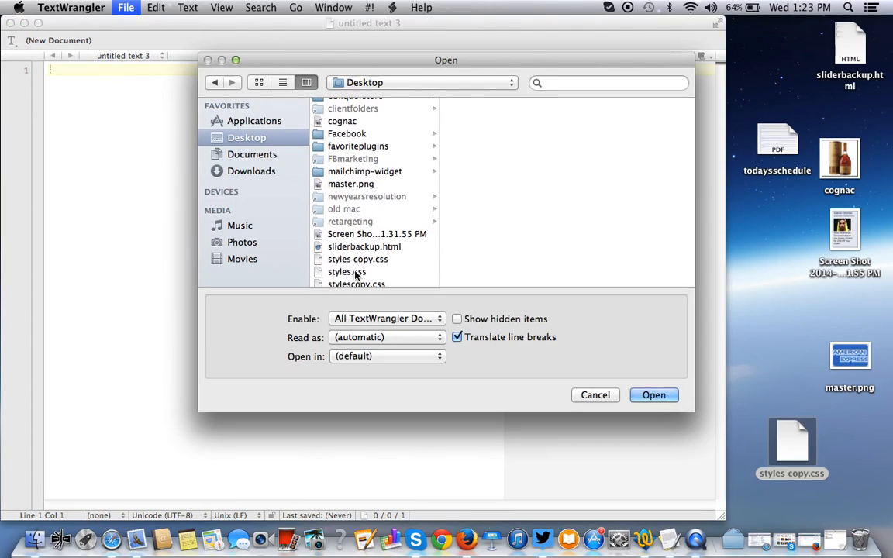
left_click(654, 396)
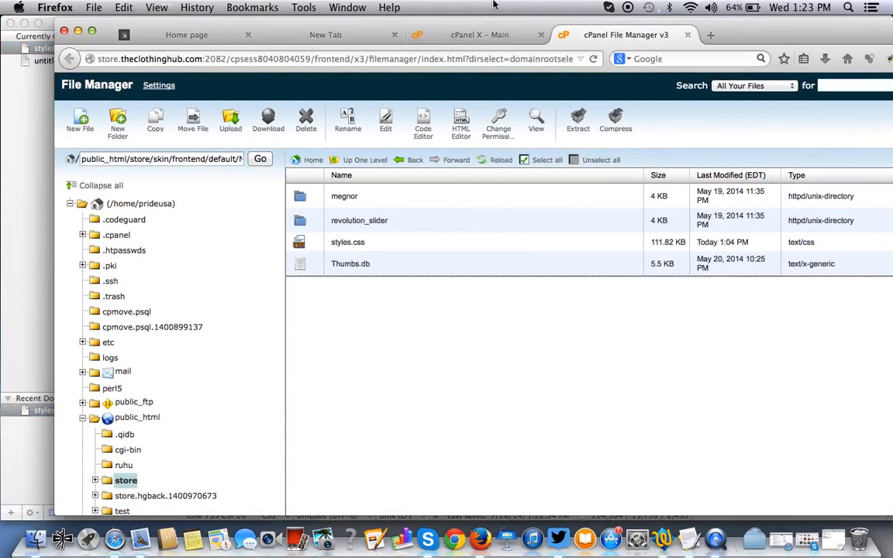
Scroll styles.css to line 754 and select the nav hover rule with background #7EA84D.
left_click(186, 34)
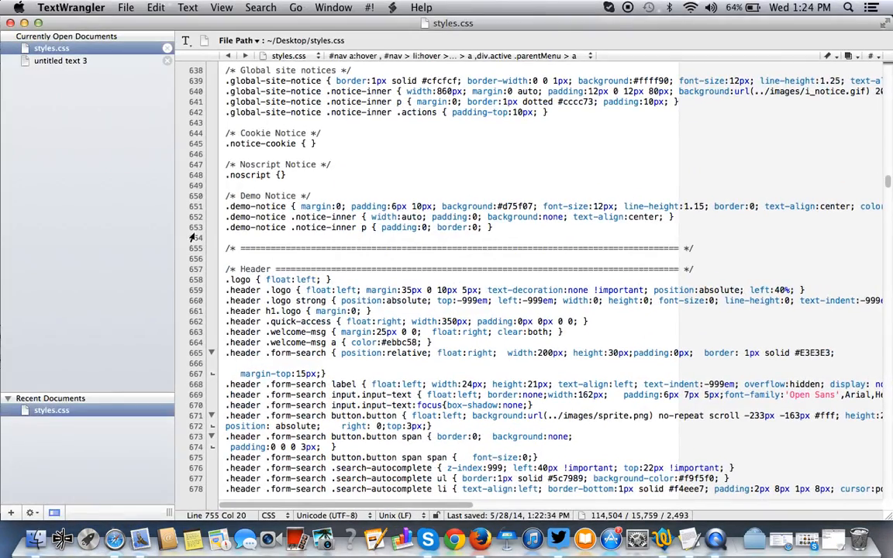
scroll("down", 3)
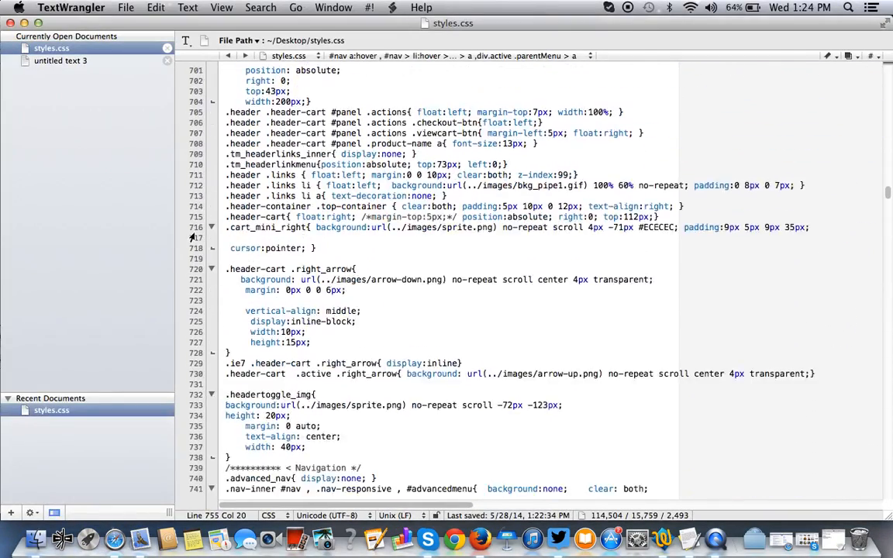
scroll("down", 3)
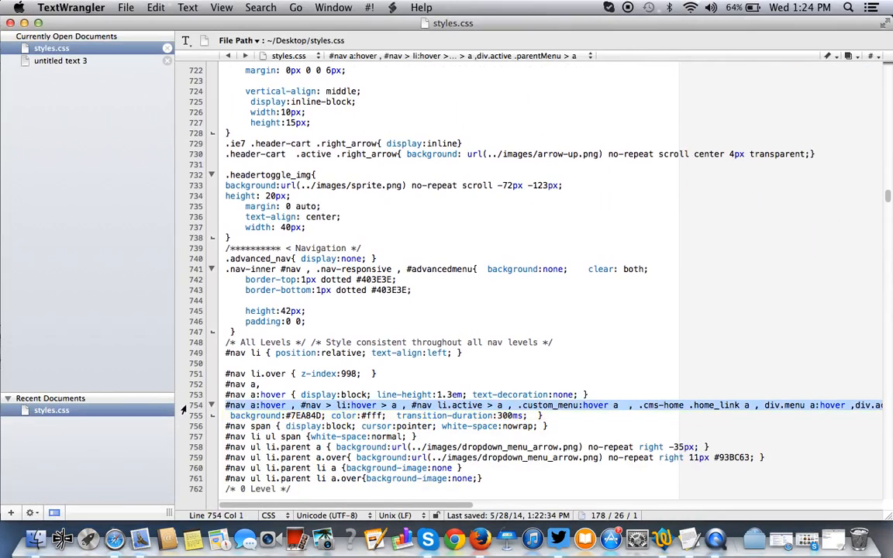
mouse_move(659, 418)
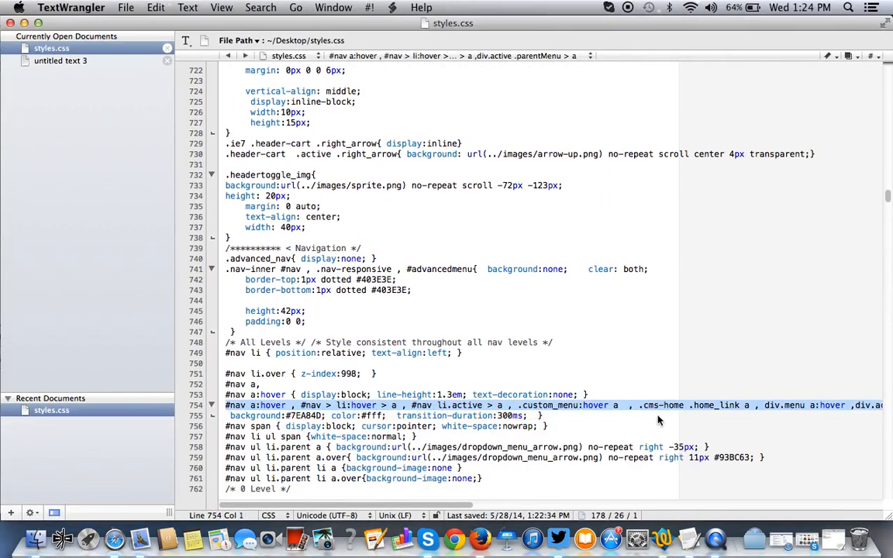
left_click(454, 537)
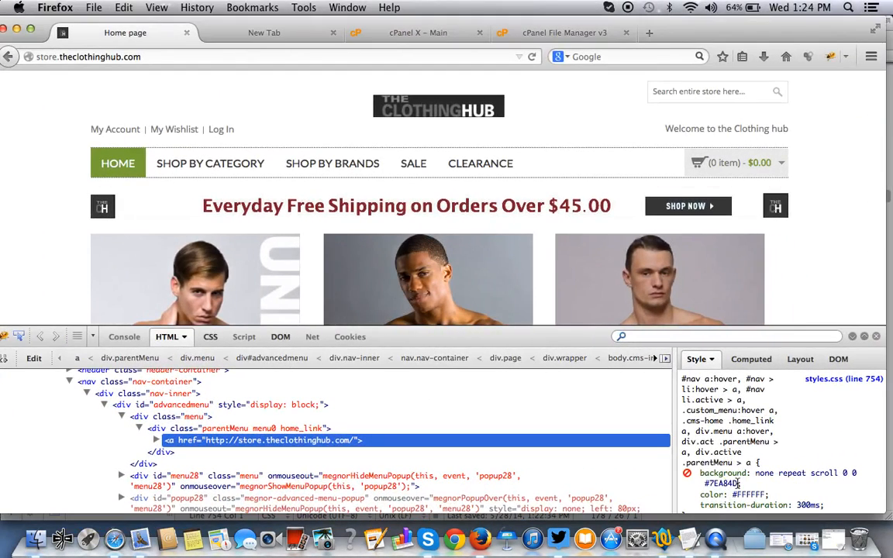
left_click(747, 494)
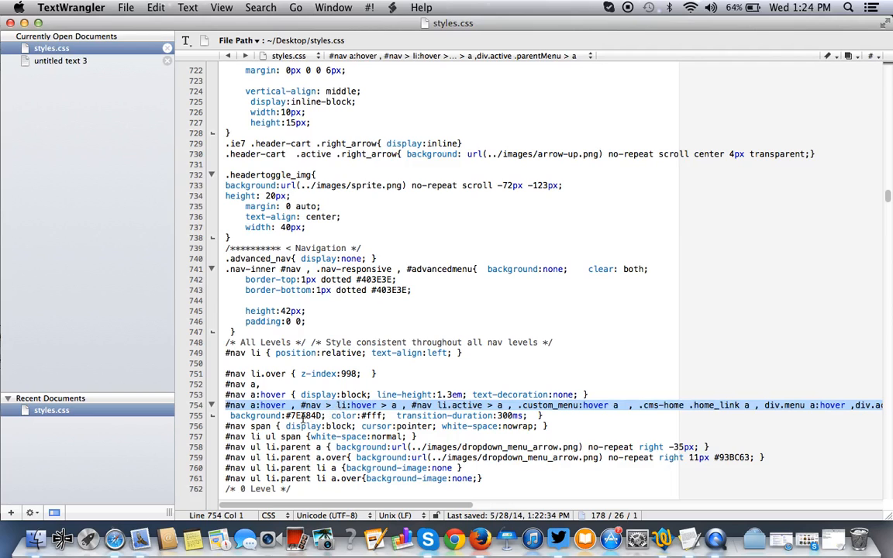
mouse_move(667, 328)
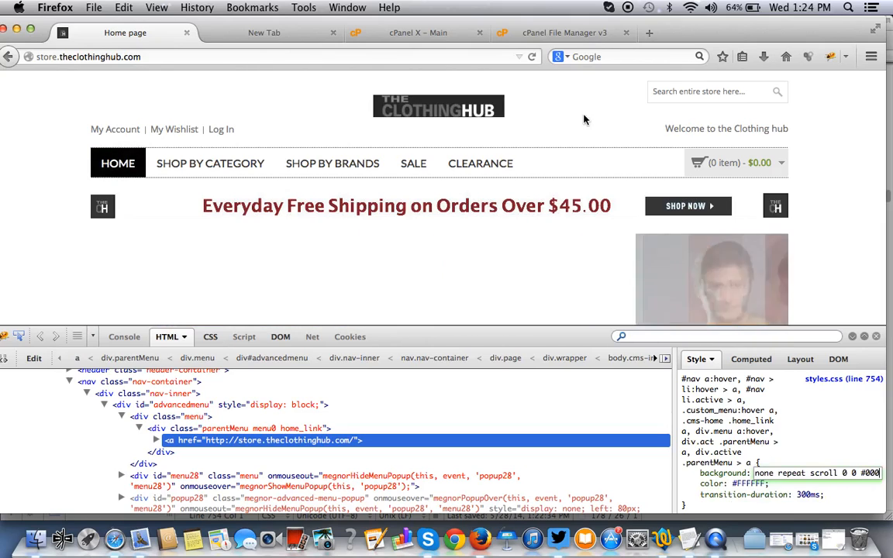
Search Google for 'html color code for black' in a new tab, finding #000000.
left_click(263, 33)
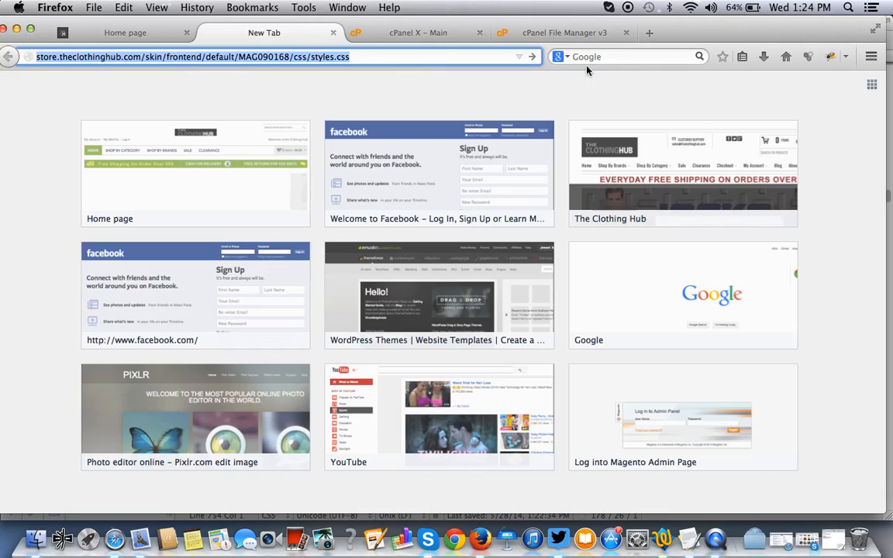
type("html color")
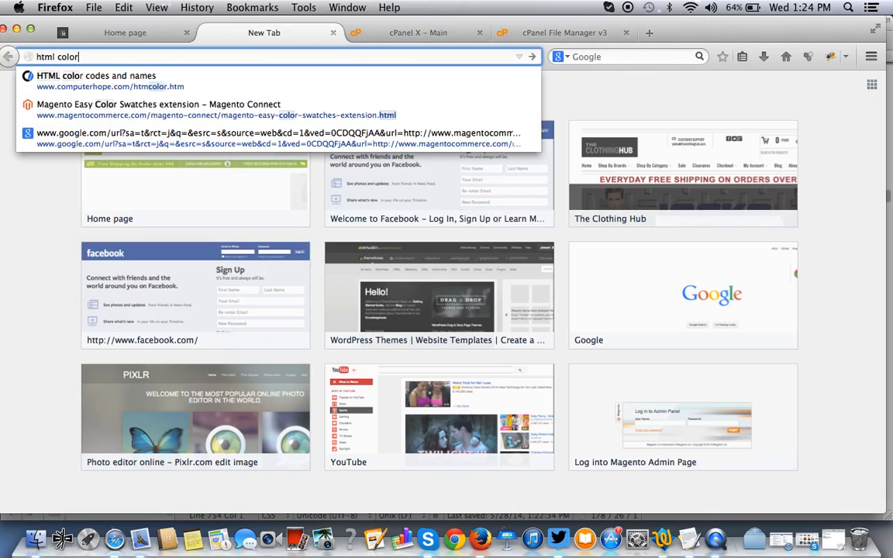
type("code")
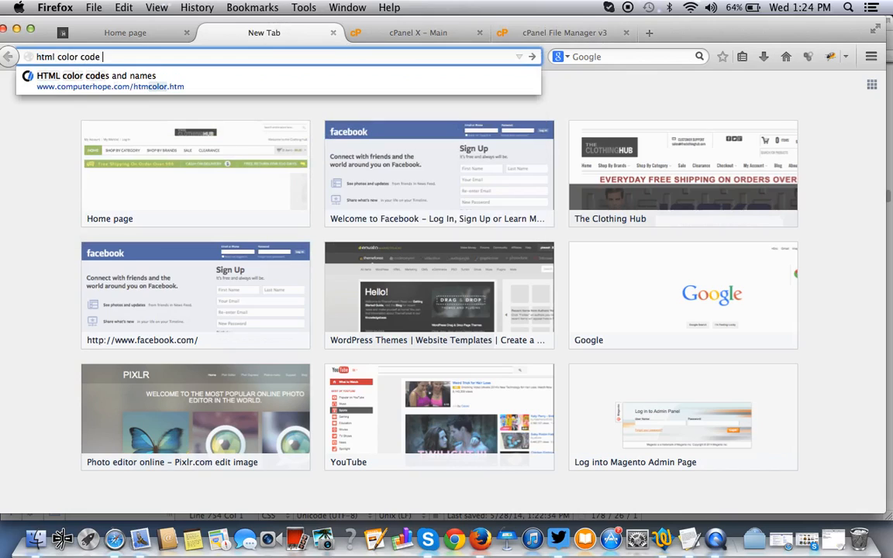
type("for")
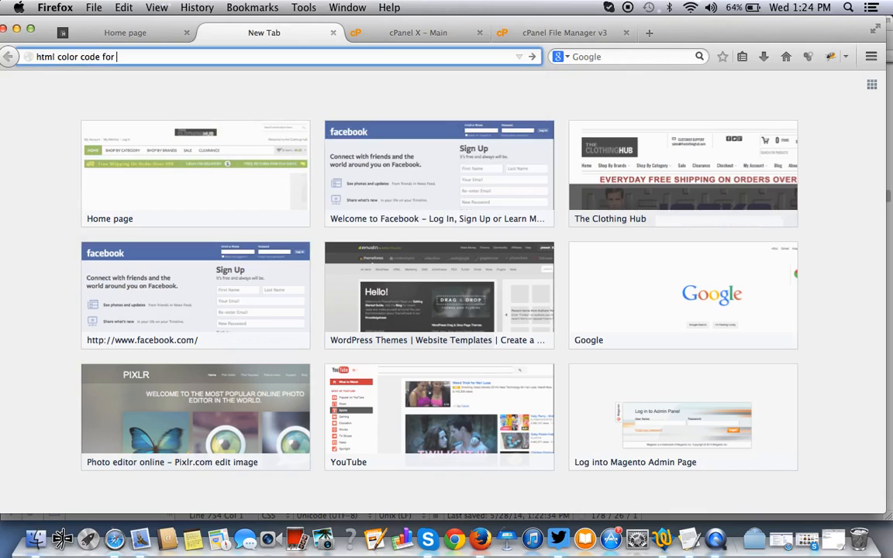
key("Return")
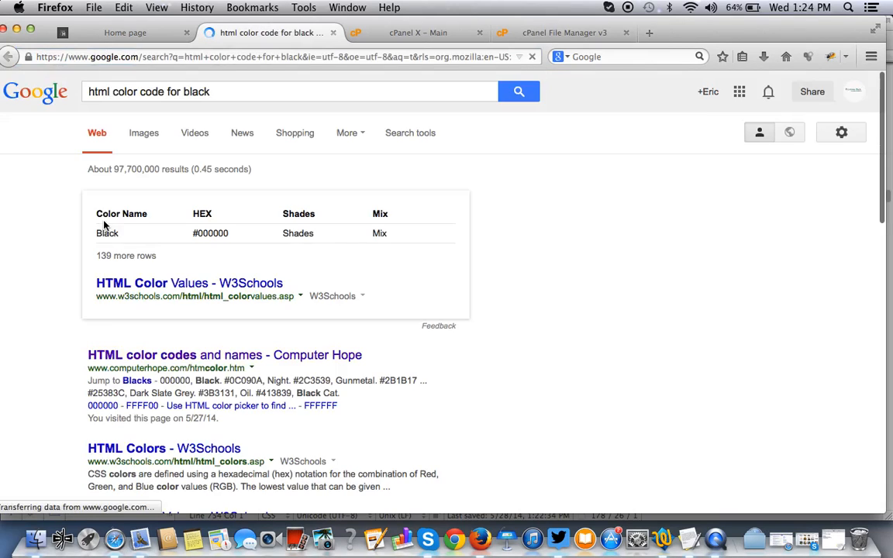
mouse_move(194, 236)
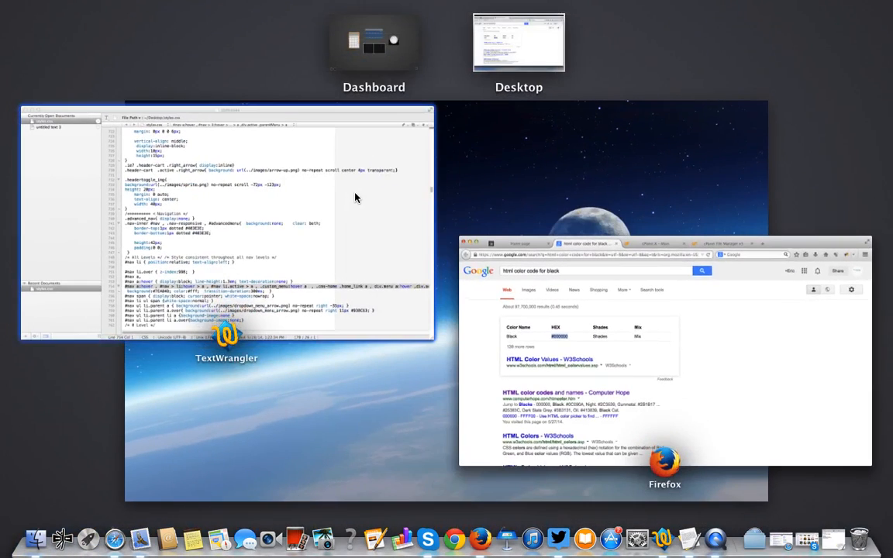
Replace the nav hover background #7EA84D with #000000 on line 755.
left_click(225, 224)
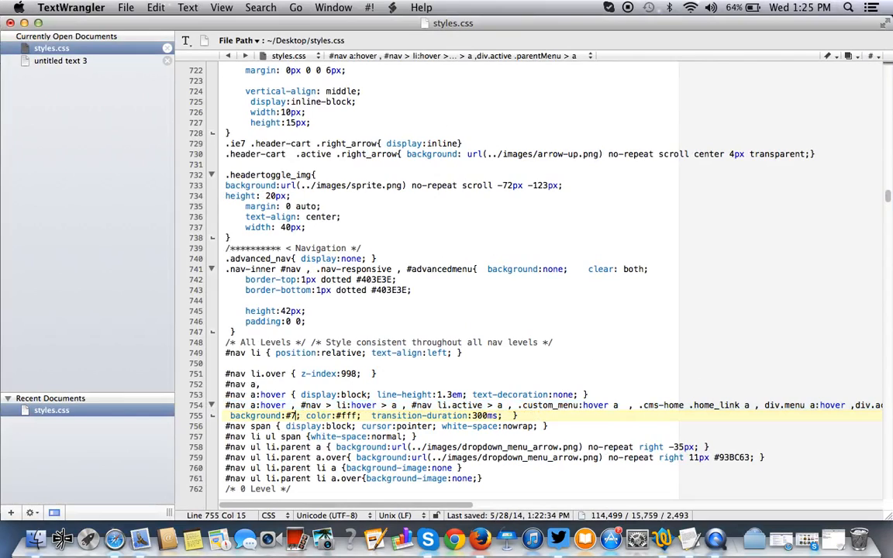
key("Backspace")
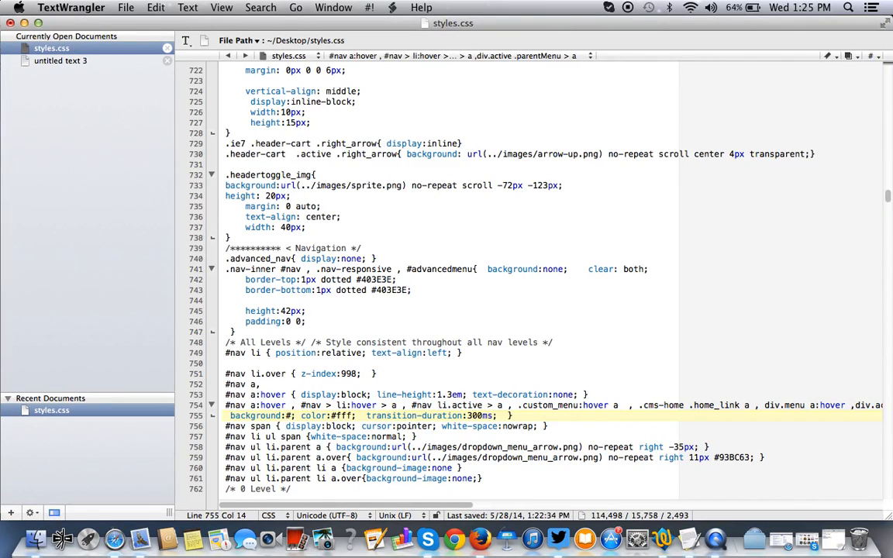
type("000000")
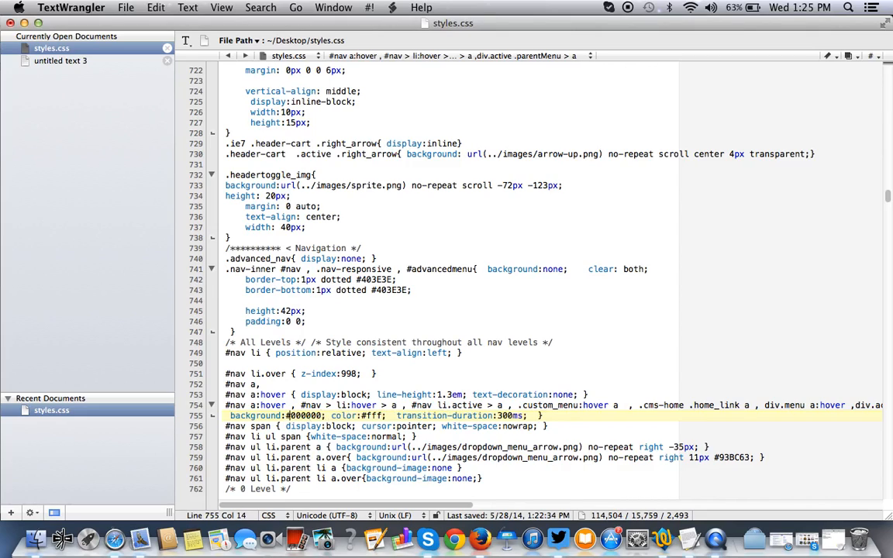
mouse_move(540, 368)
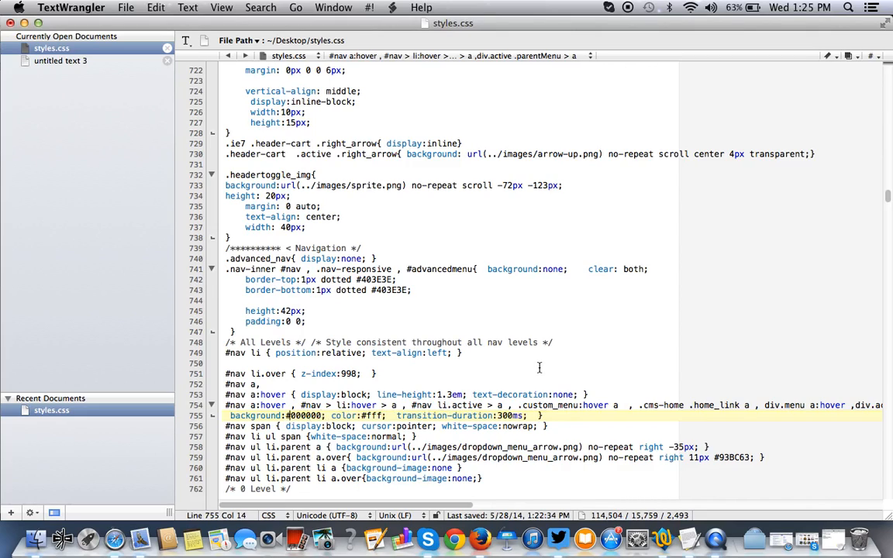
scroll("up", 3)
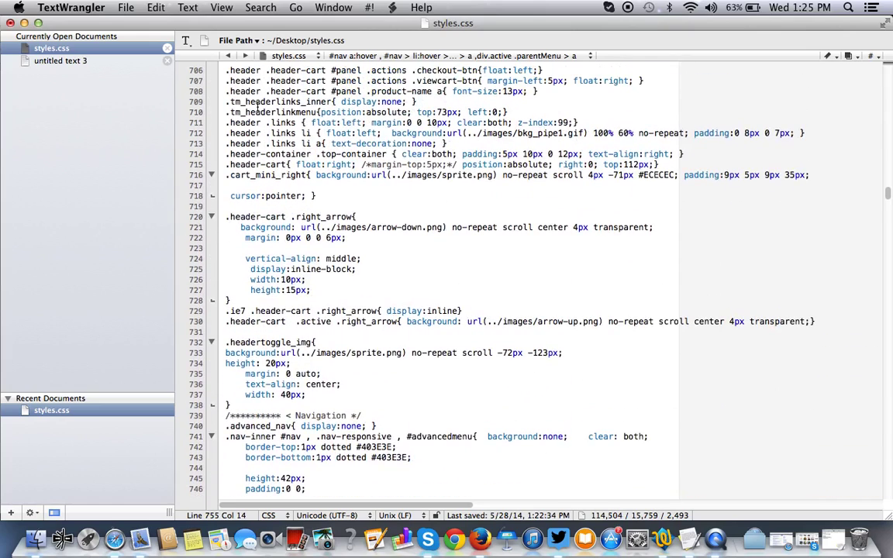
Save styles.css to the Desktop, replacing the existing copy.
left_click(126, 6)
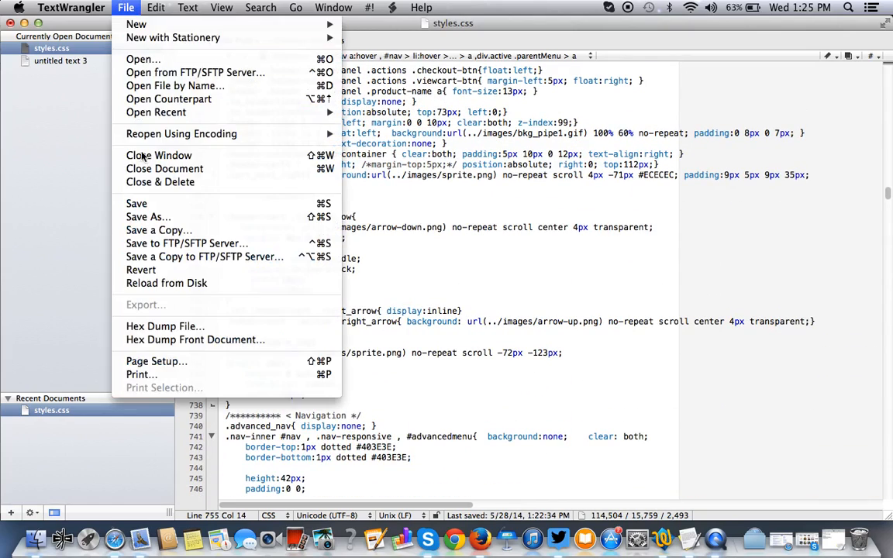
left_click(149, 217)
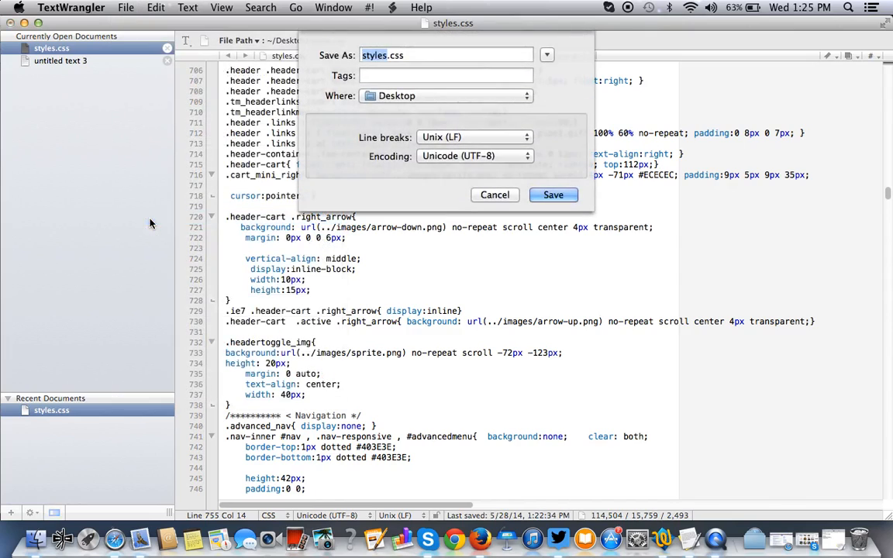
mouse_move(554, 196)
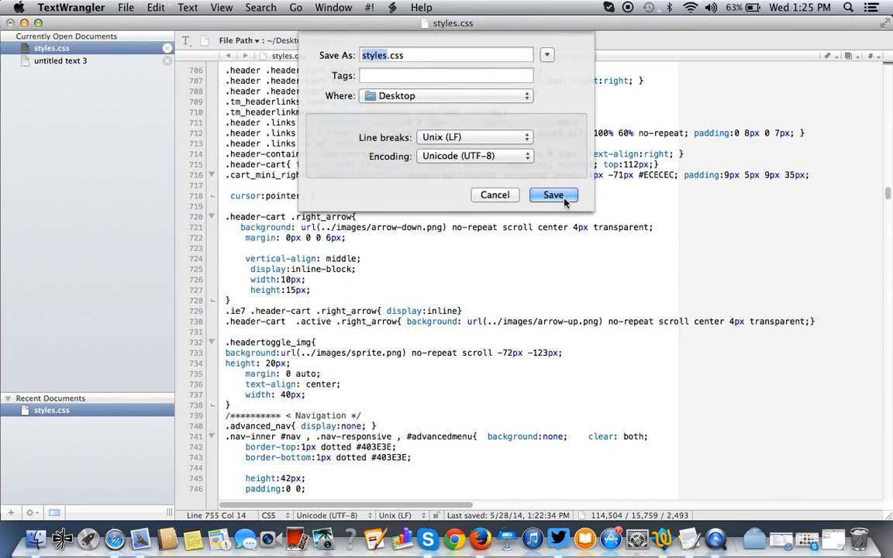
left_click(552, 196)
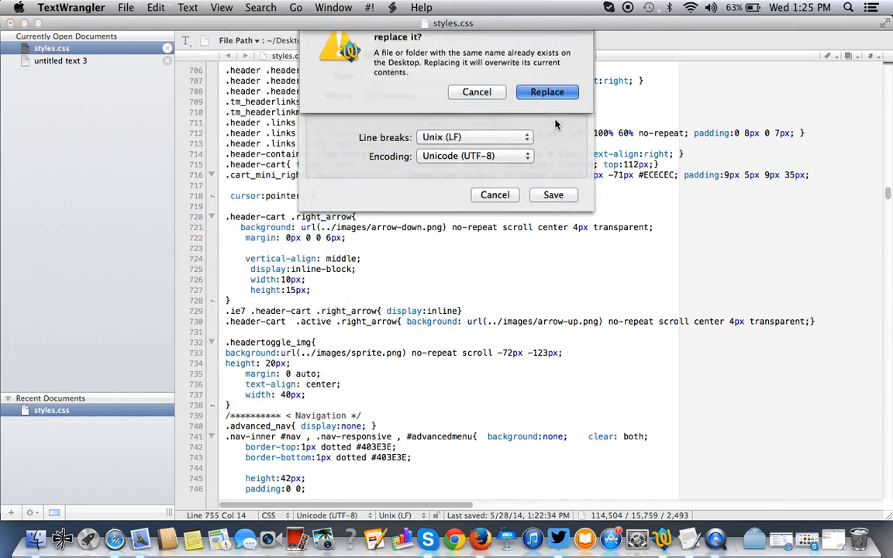
left_click(546, 92)
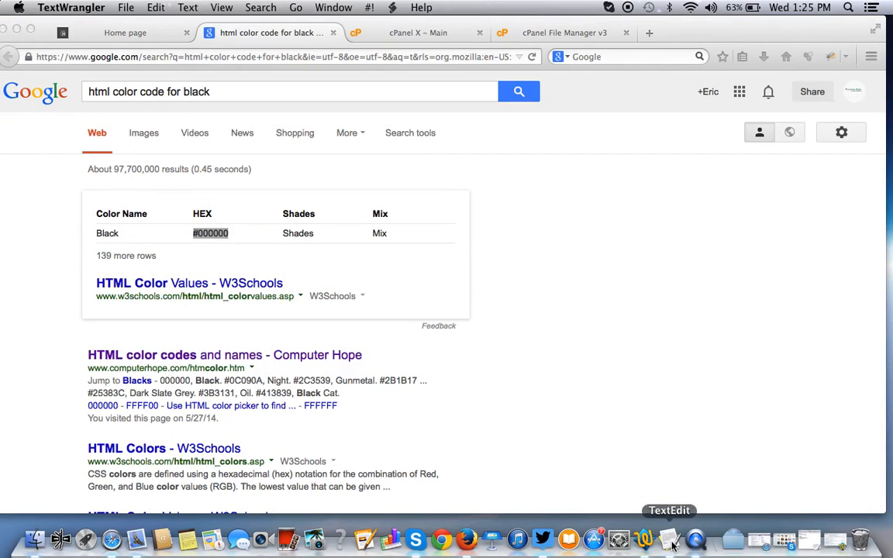
Go to the cPanel File Manager upload page for the css folder and browse the Desktop.
left_click(670, 539)
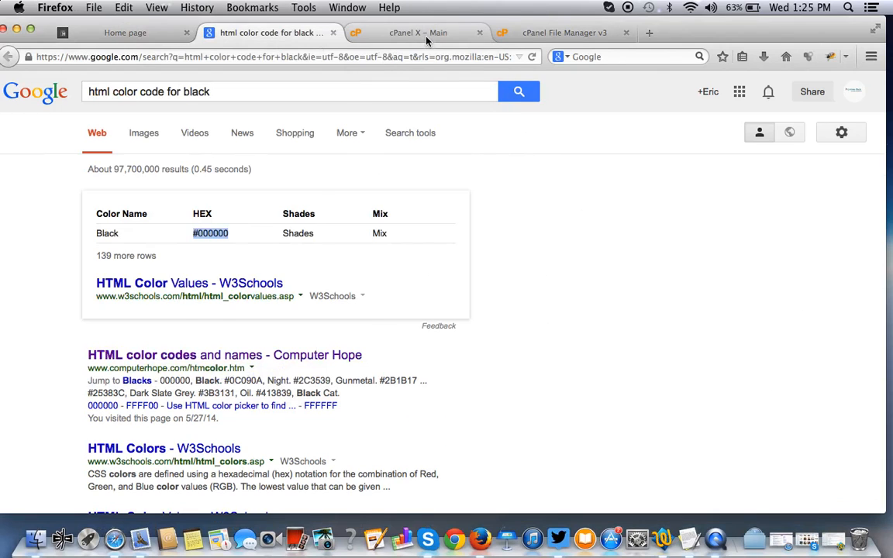
left_click(564, 33)
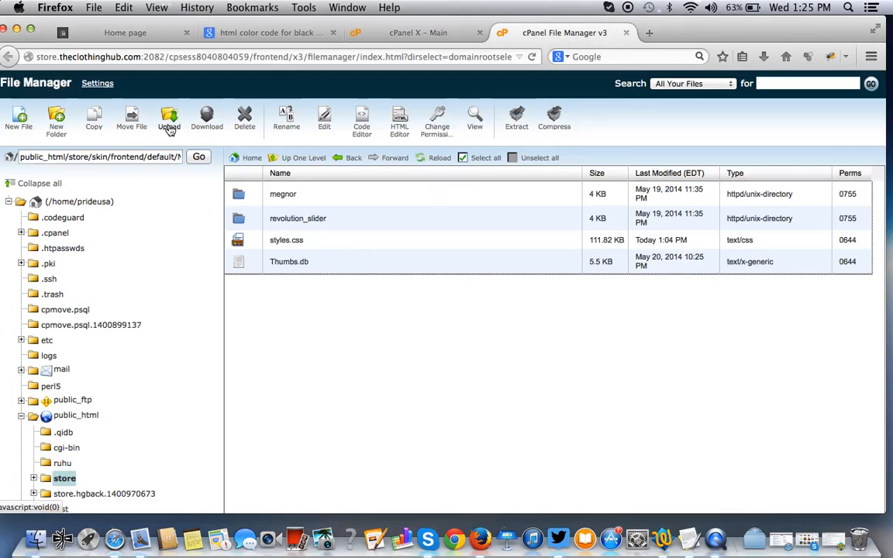
left_click(167, 121)
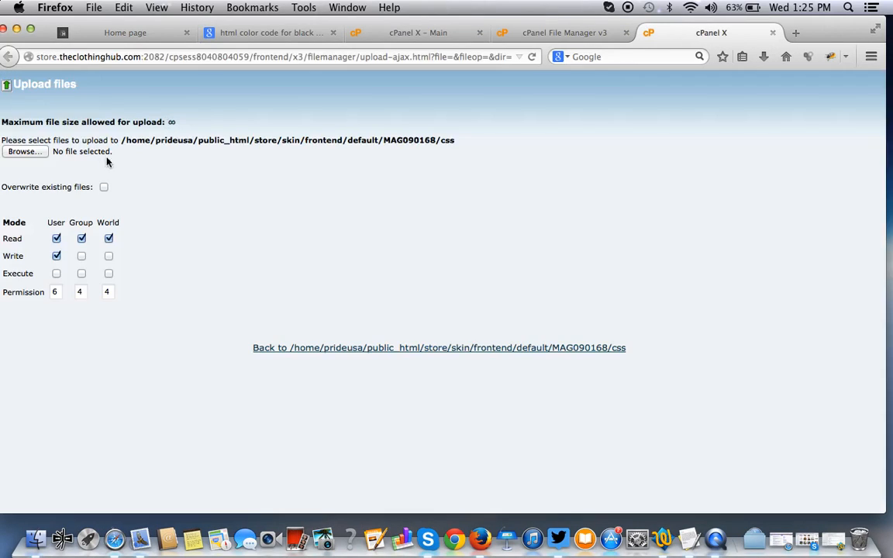
left_click(25, 152)
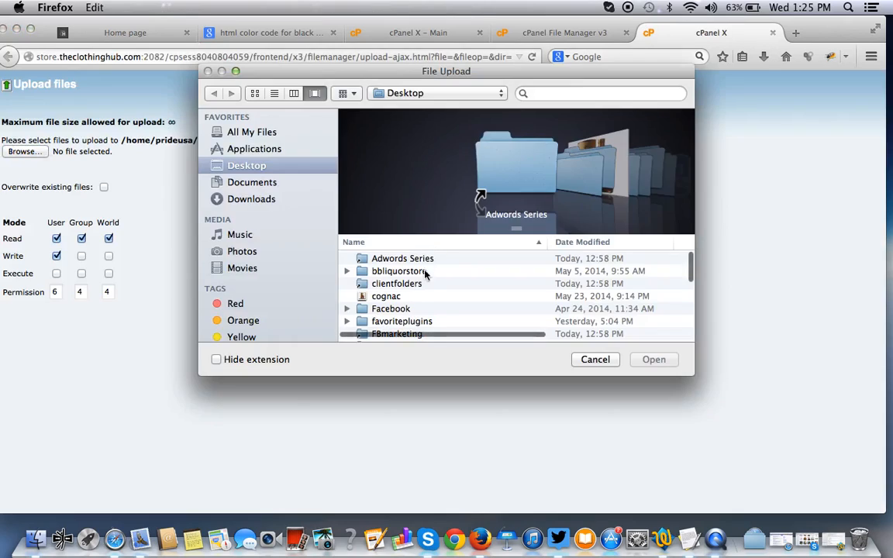
scroll("down", 3)
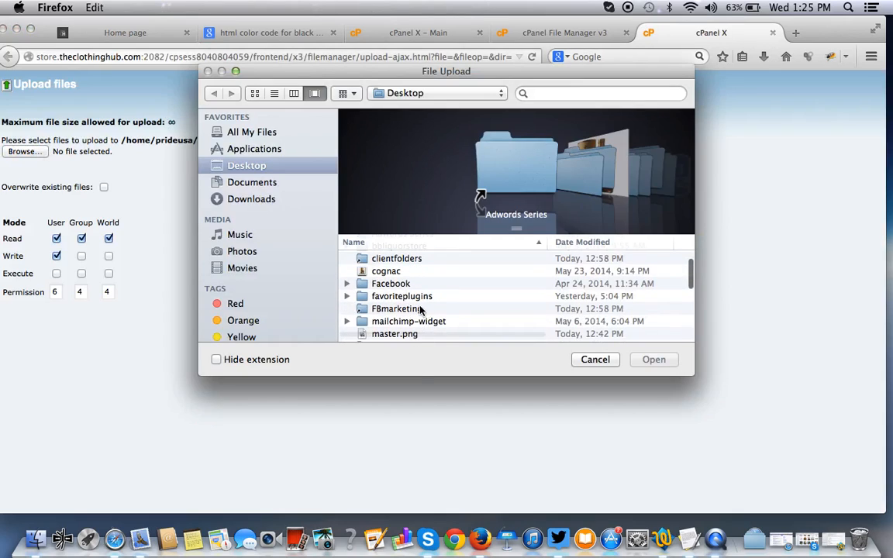
mouse_move(473, 302)
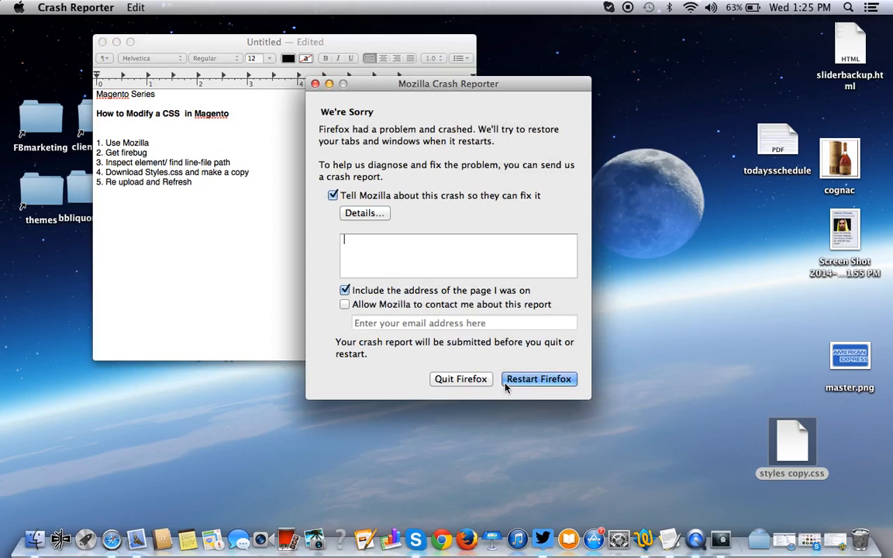
Restart the crashed Firefox from Mozilla Crash Reporter with tabs restored.
left_click(540, 378)
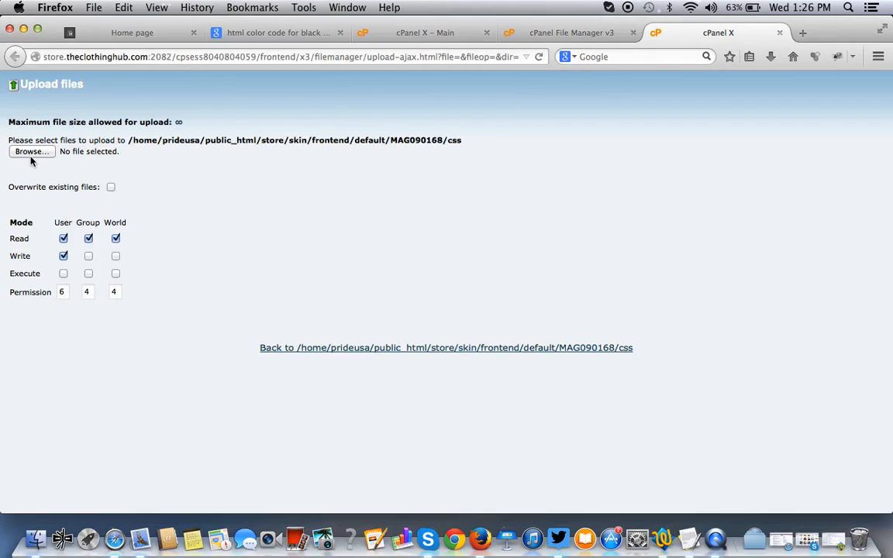
Upload styles.css from the Desktop to the css folder, overwriting the server copy.
left_click(31, 152)
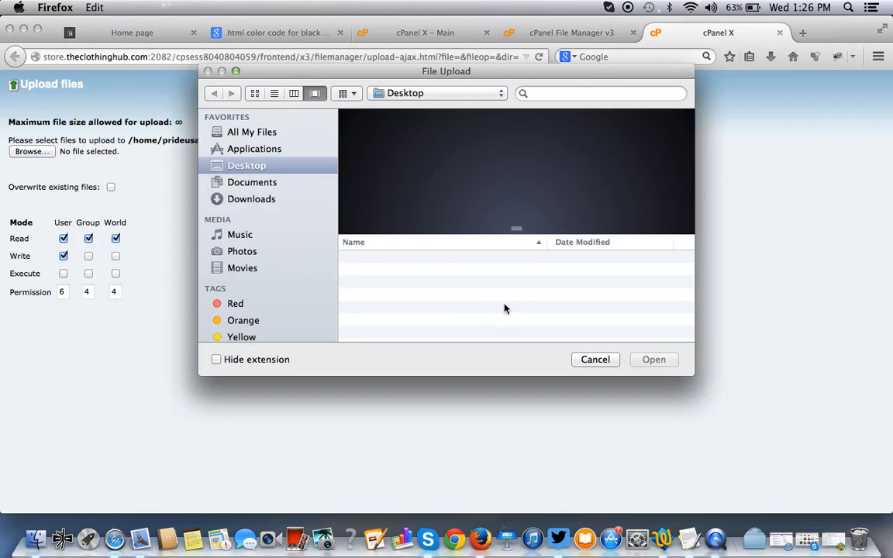
mouse_move(500, 295)
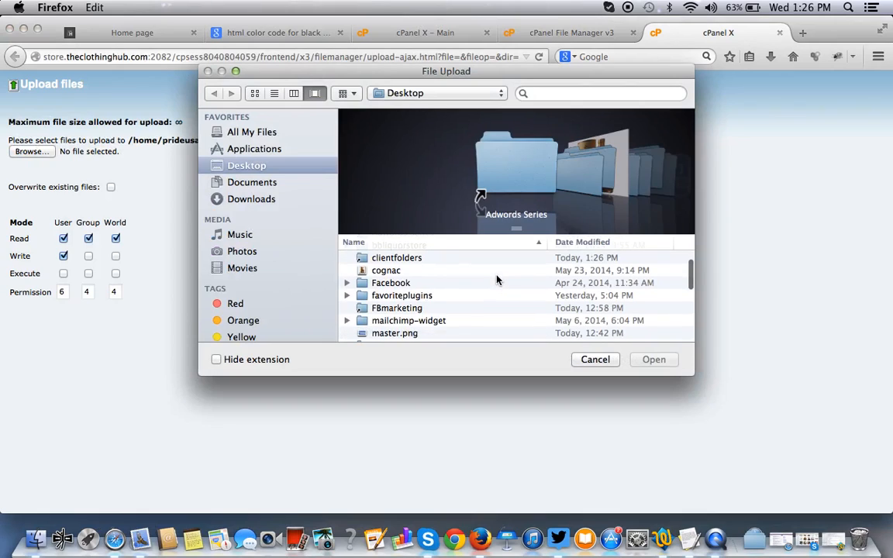
scroll("down", 3)
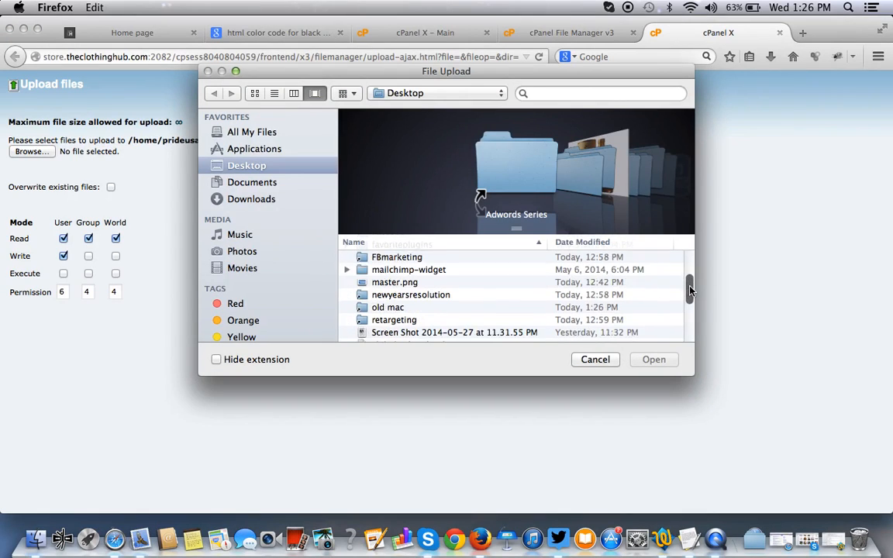
scroll("down", 3)
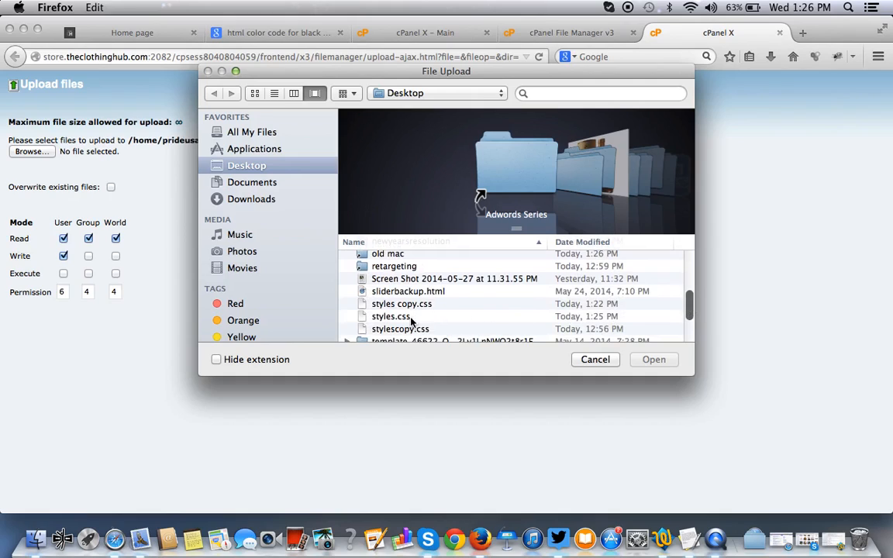
left_click(655, 360)
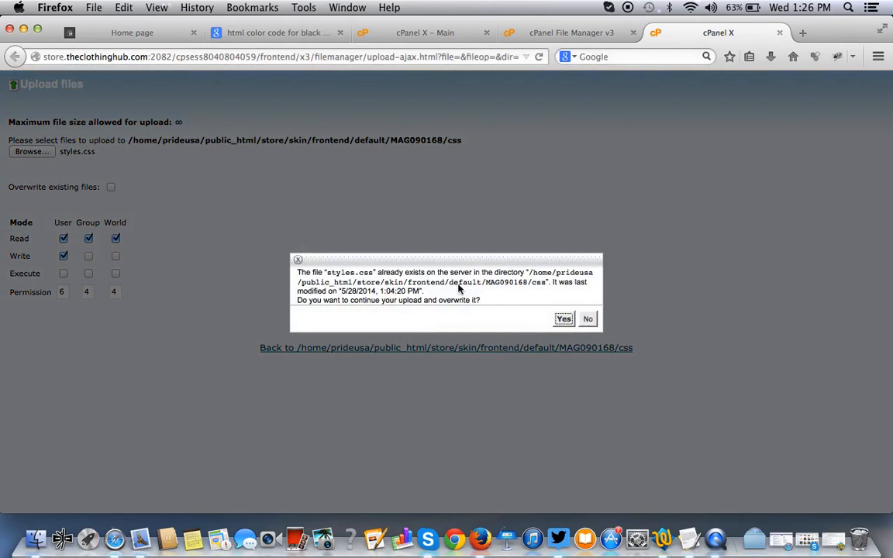
mouse_move(559, 328)
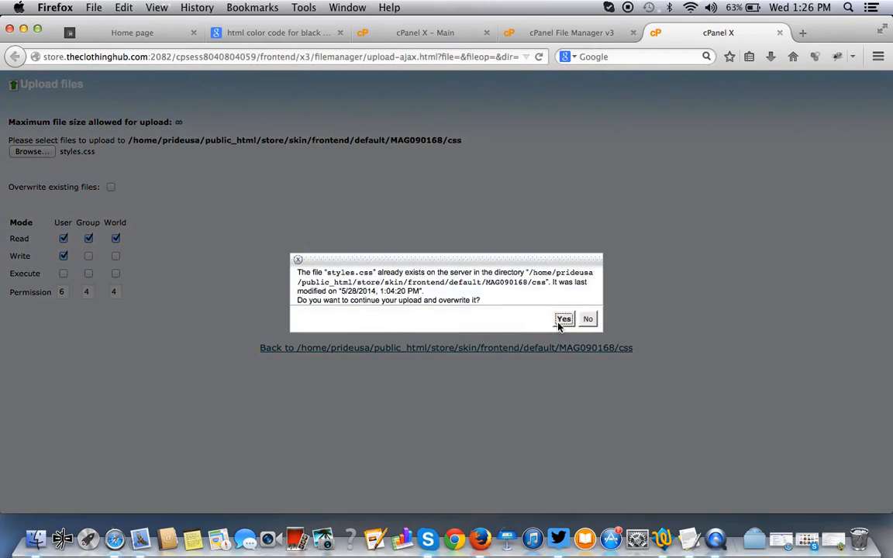
left_click(564, 320)
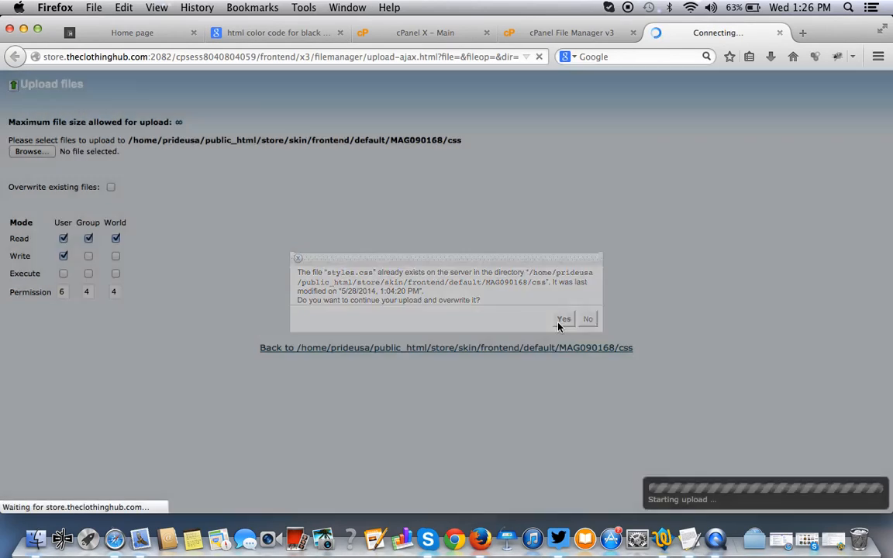
left_click(564, 319)
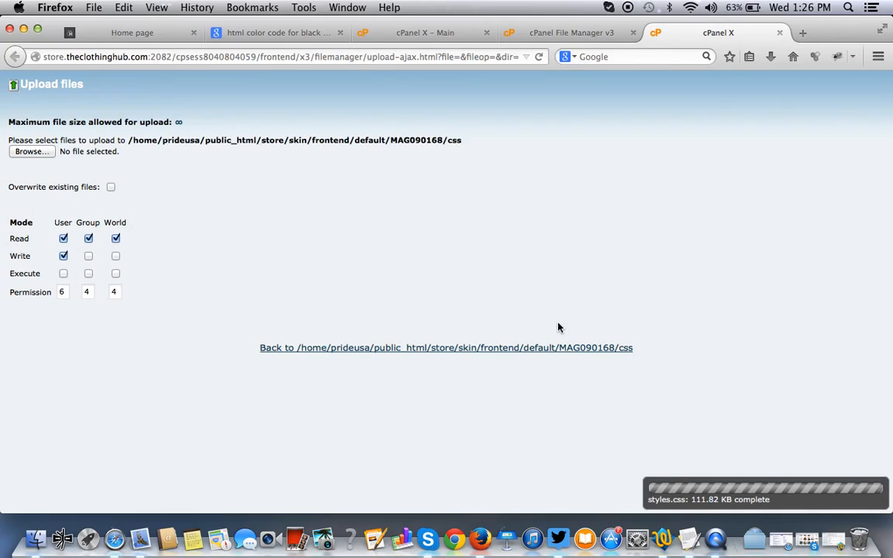
mouse_move(498, 450)
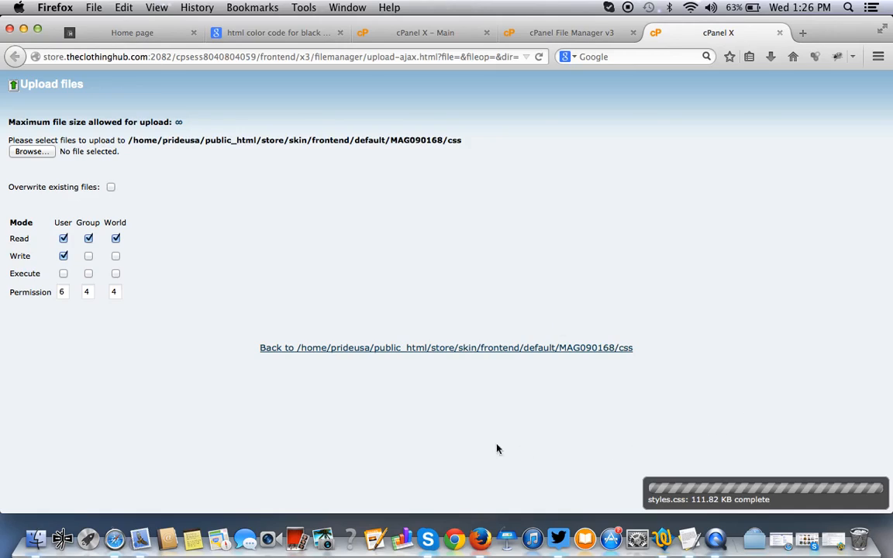
mouse_move(613, 384)
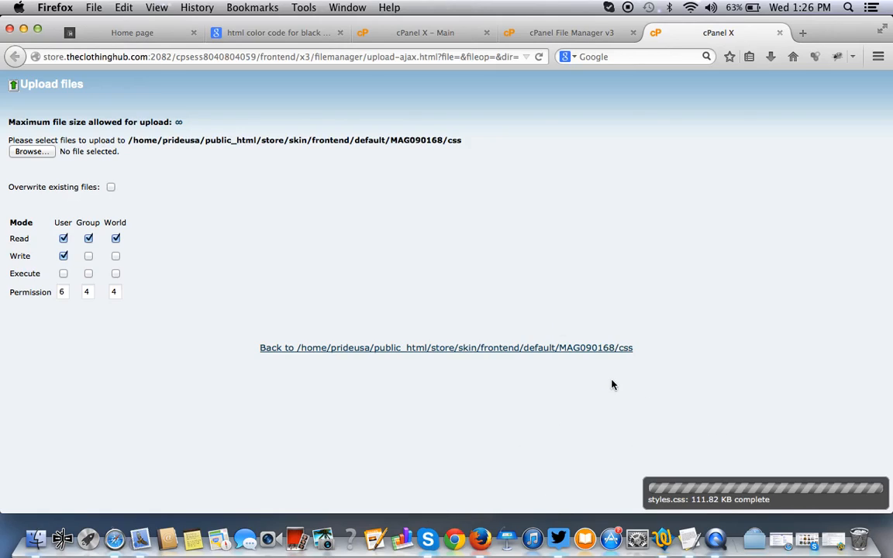
left_click(131, 33)
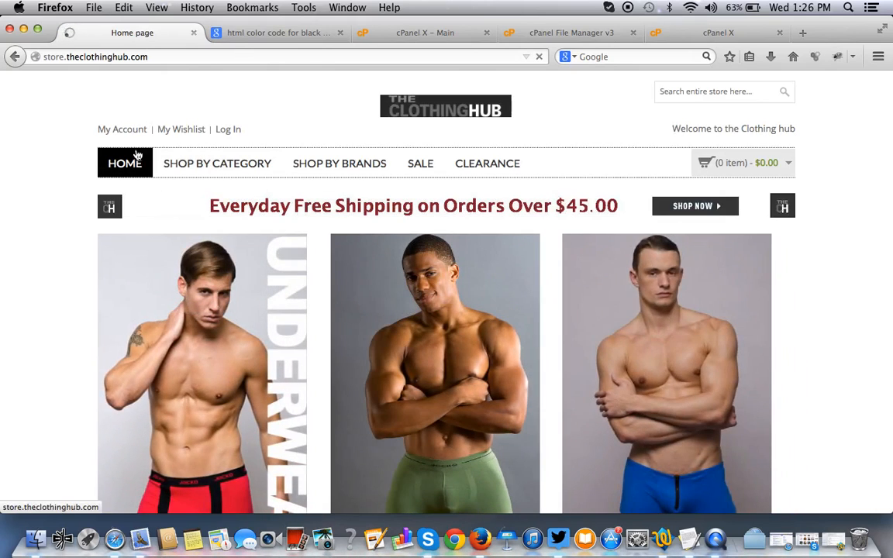
Reload the Clothing Hub home page to see the navigation highlight in black.
left_click(124, 163)
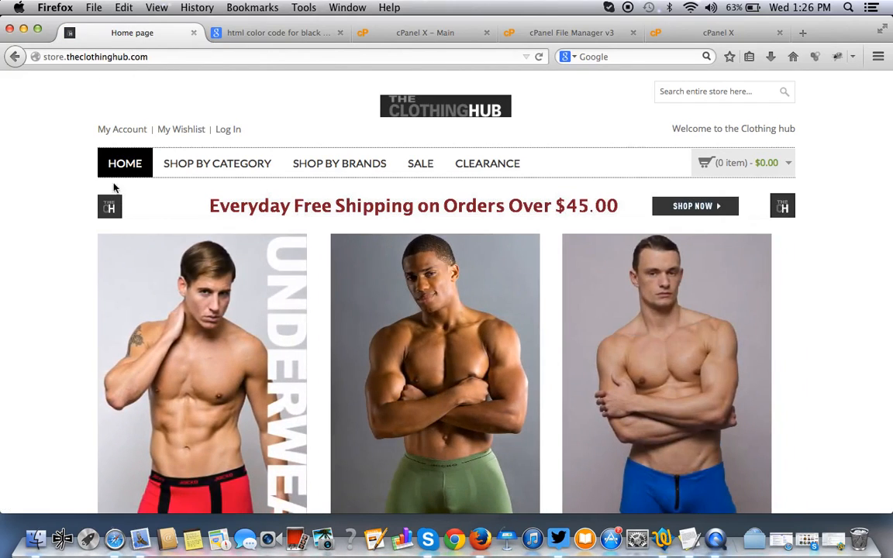
mouse_move(141, 165)
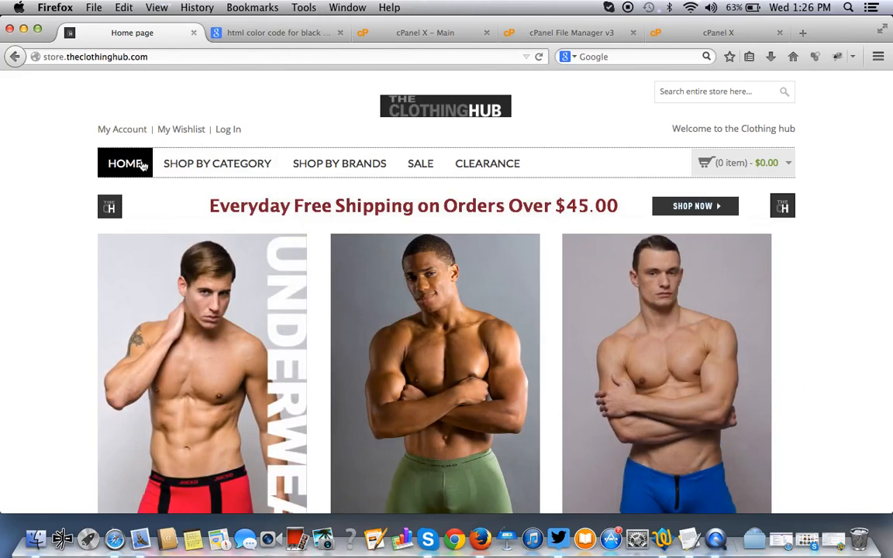
mouse_move(487, 163)
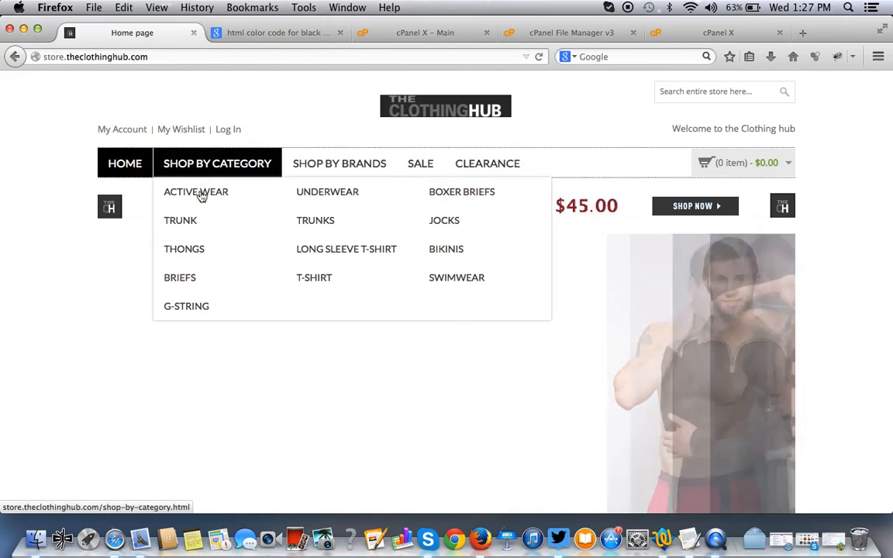
mouse_move(340, 163)
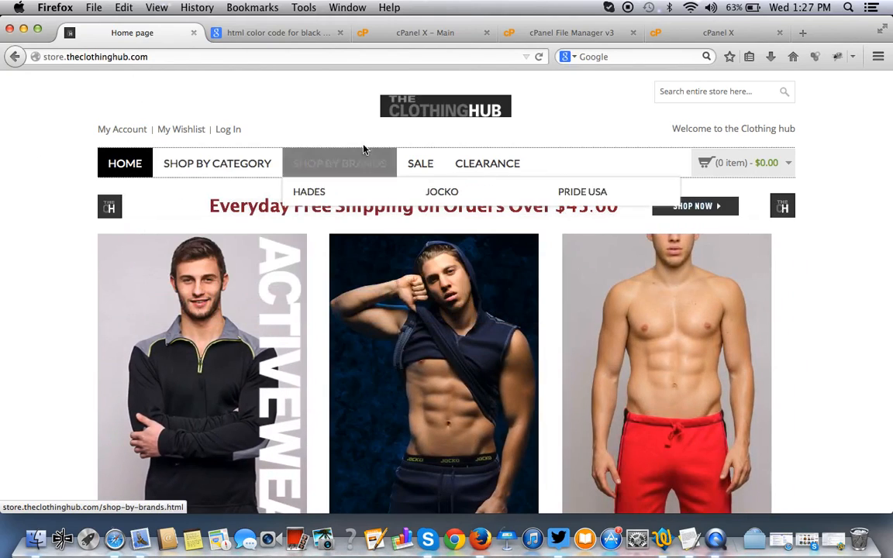